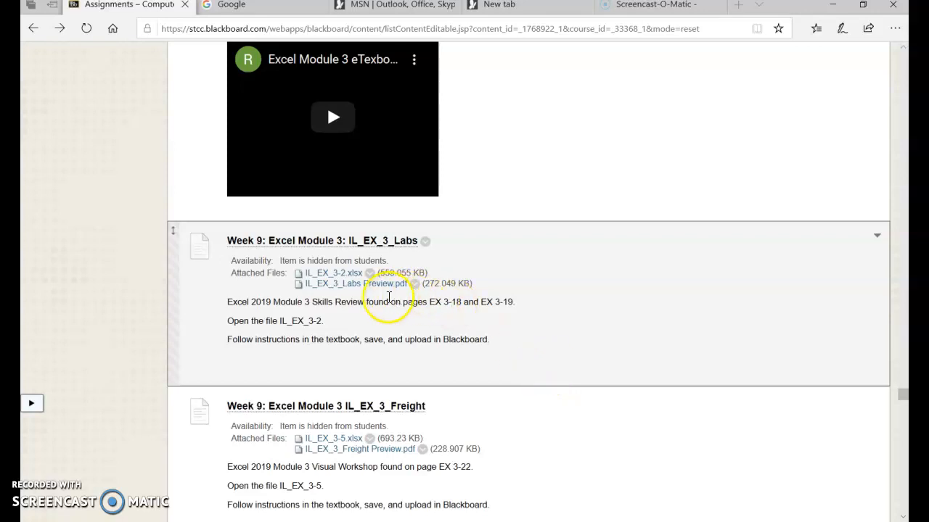
mouse_move(335, 315)
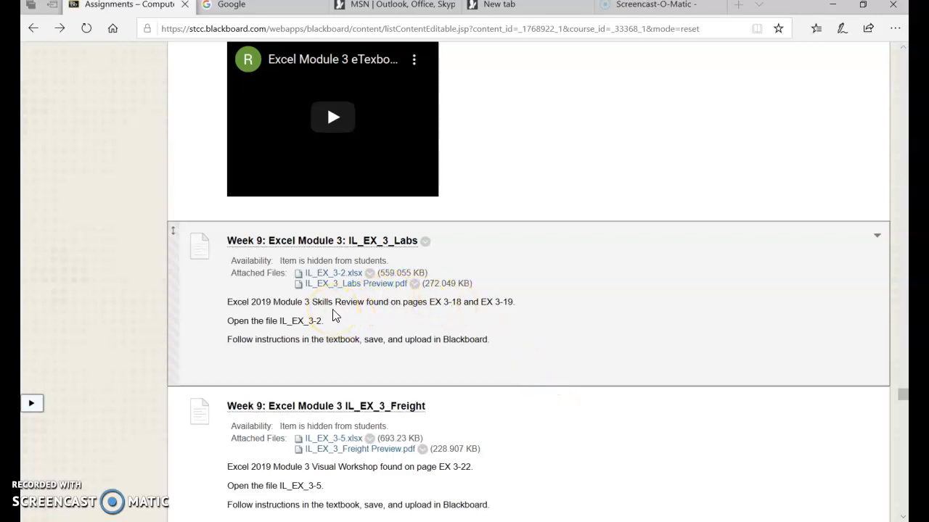
mouse_move(333, 273)
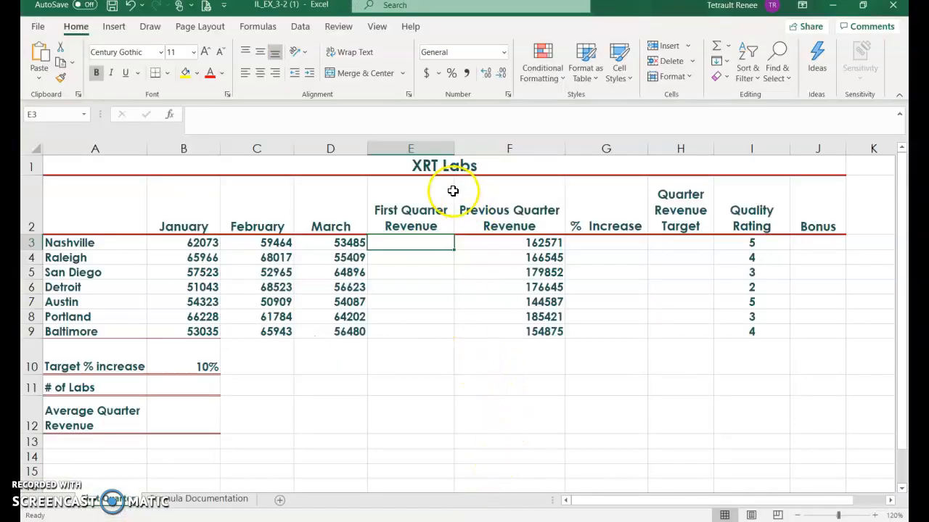
mouse_move(464, 174)
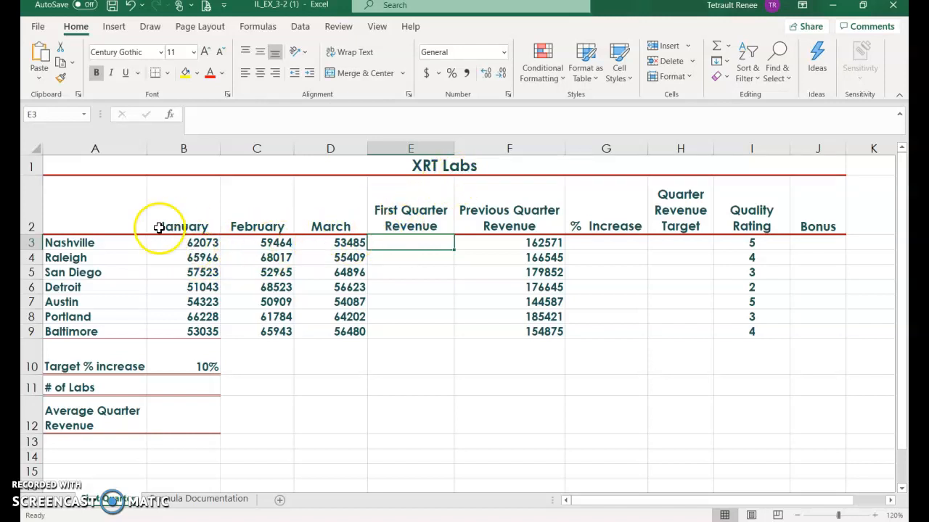
mouse_move(308, 249)
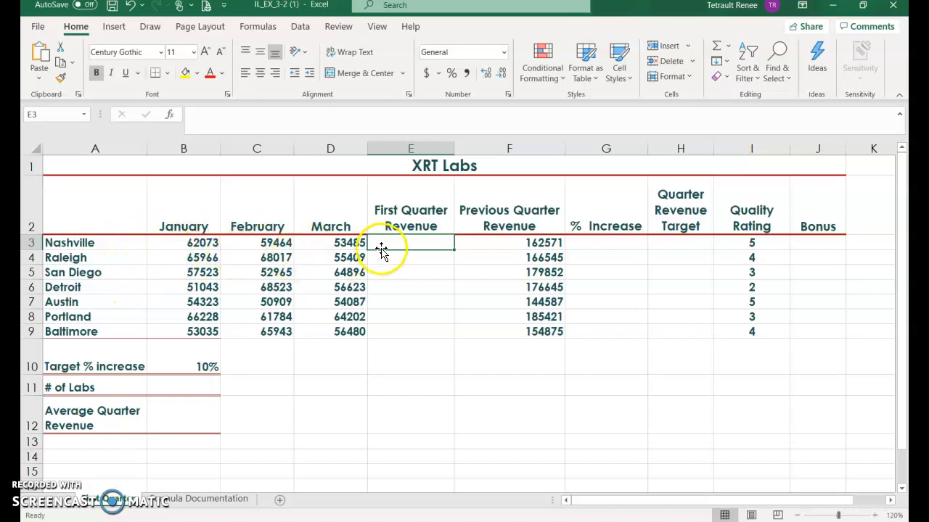
mouse_move(717, 45)
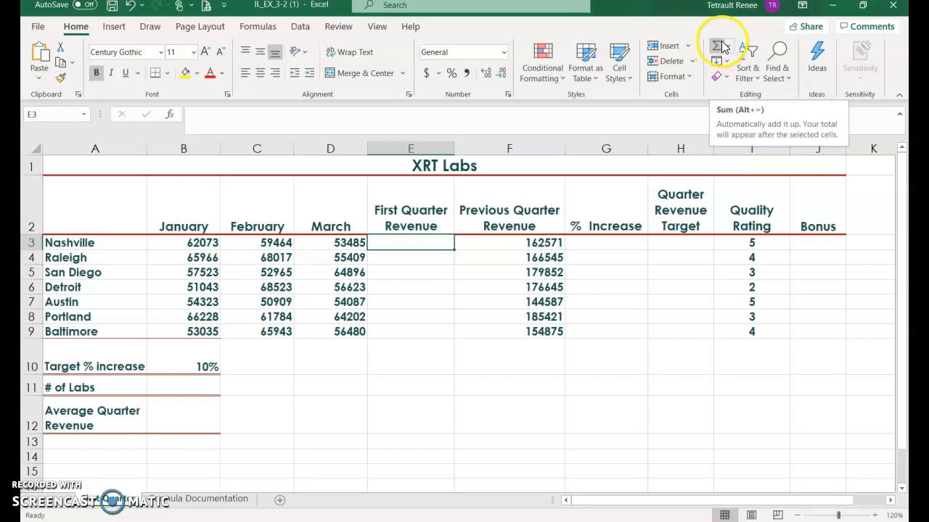
mouse_move(264, 206)
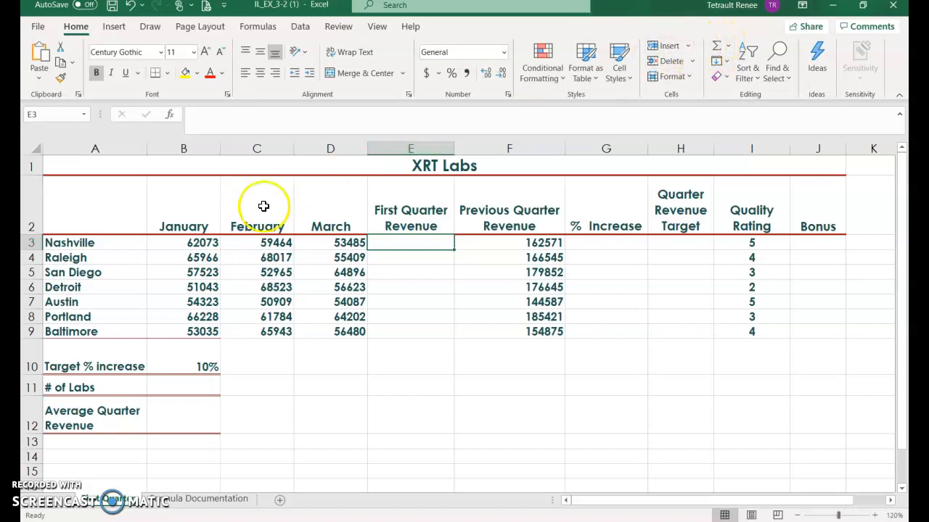
mouse_move(453, 253)
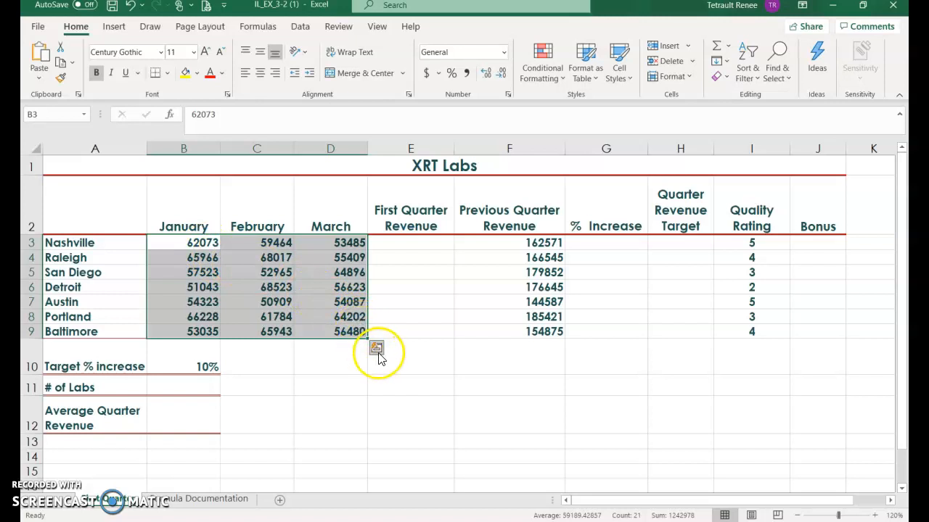
- Use Quick Analysis Totals to put each lab's January–March SUM in First Quarter Revenue
left_click(378, 348)
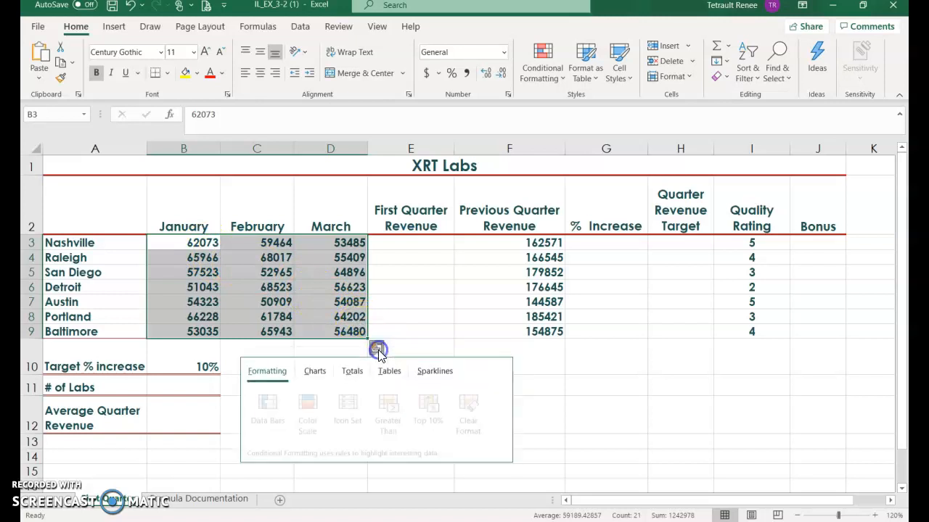
left_click(351, 371)
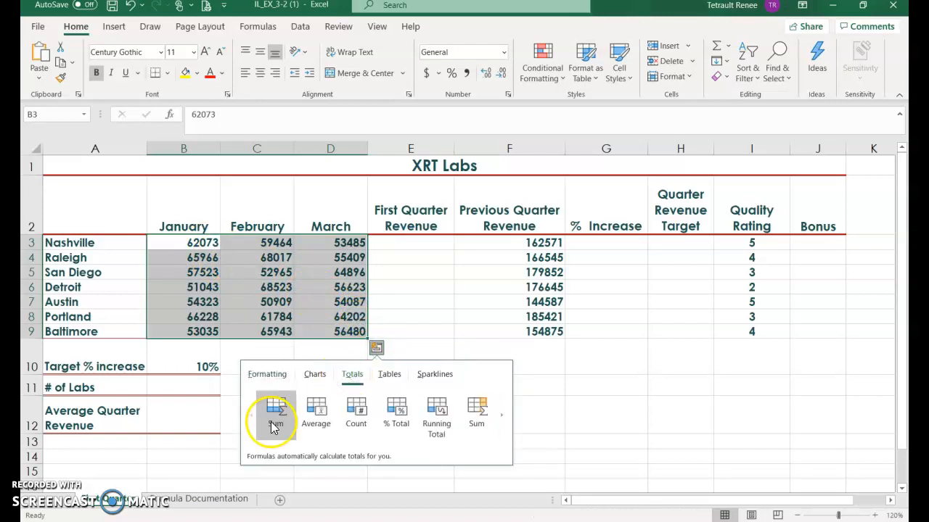
left_click(276, 409)
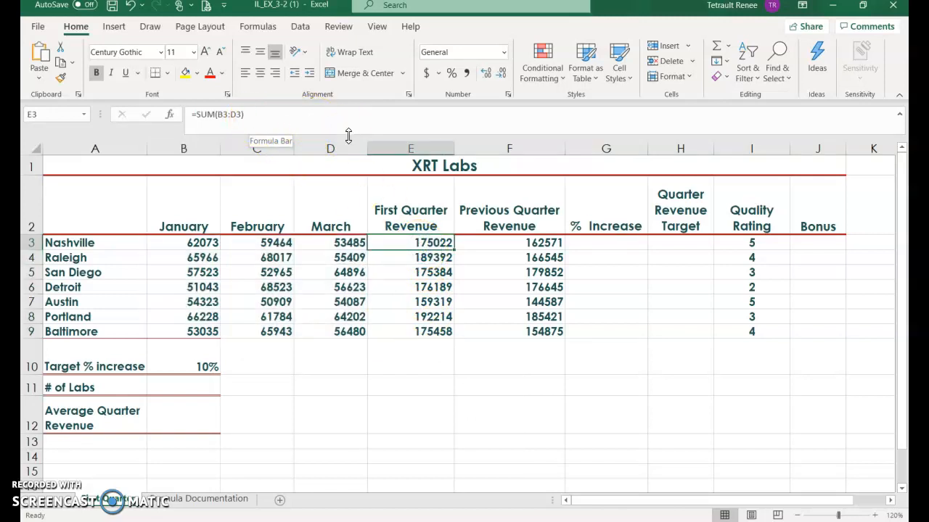
left_click(411, 258)
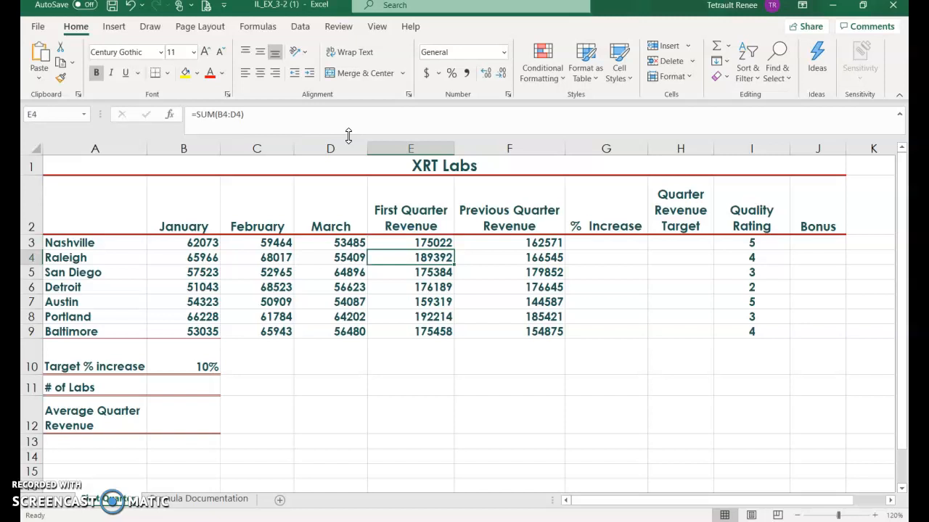
left_click(411, 288)
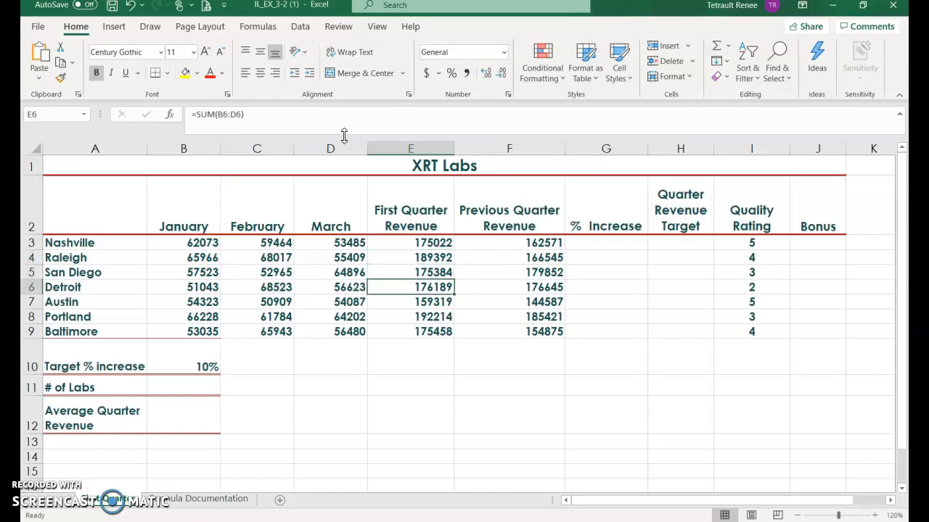
- Enter =(E3-F3)/E3 for Nashville's % Increase and show it as a percentage with two decimals
left_click(607, 243)
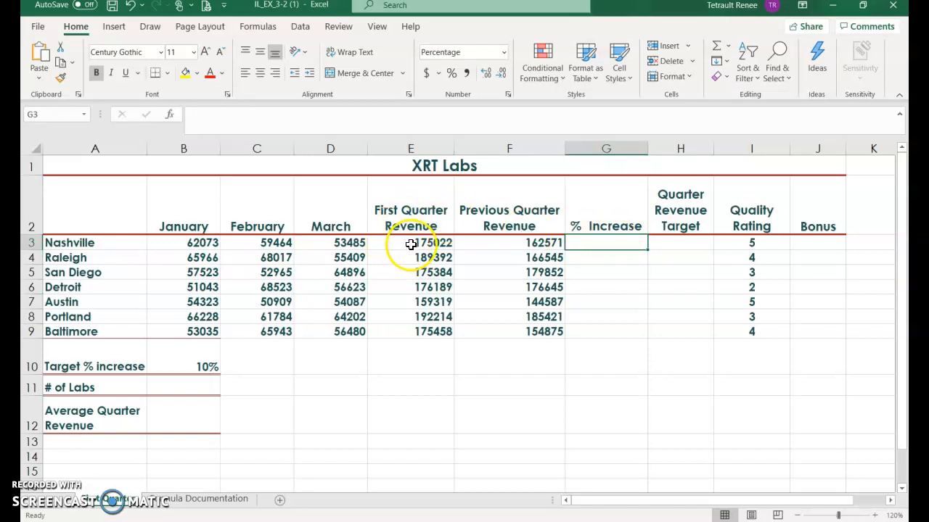
mouse_move(508, 241)
type("=")
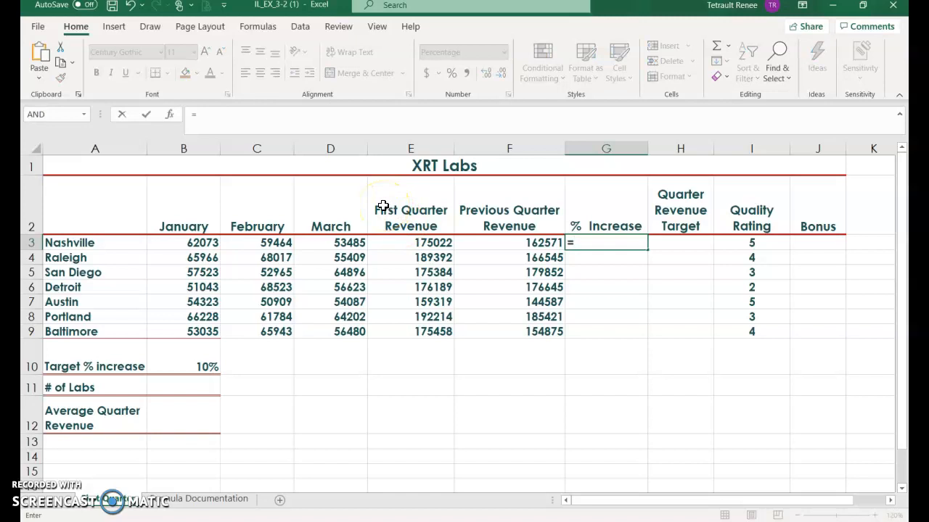
type("(")
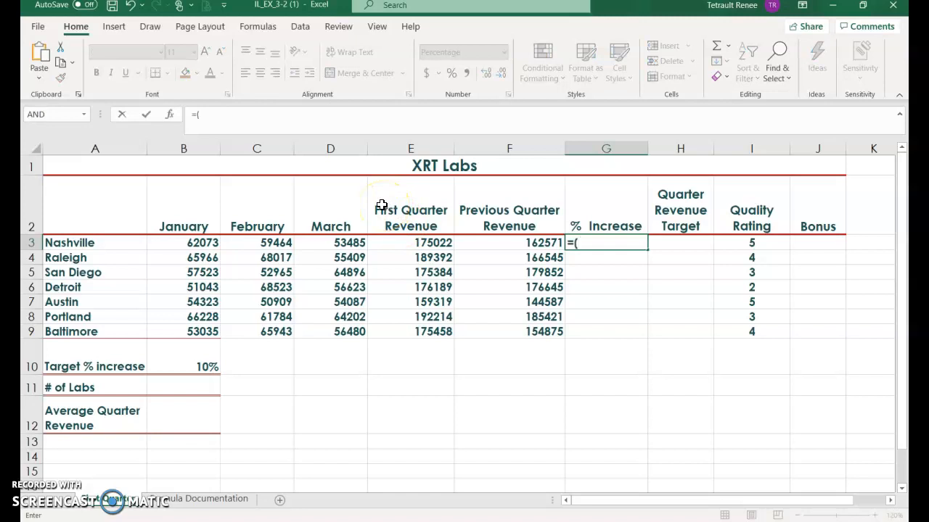
left_click(411, 242)
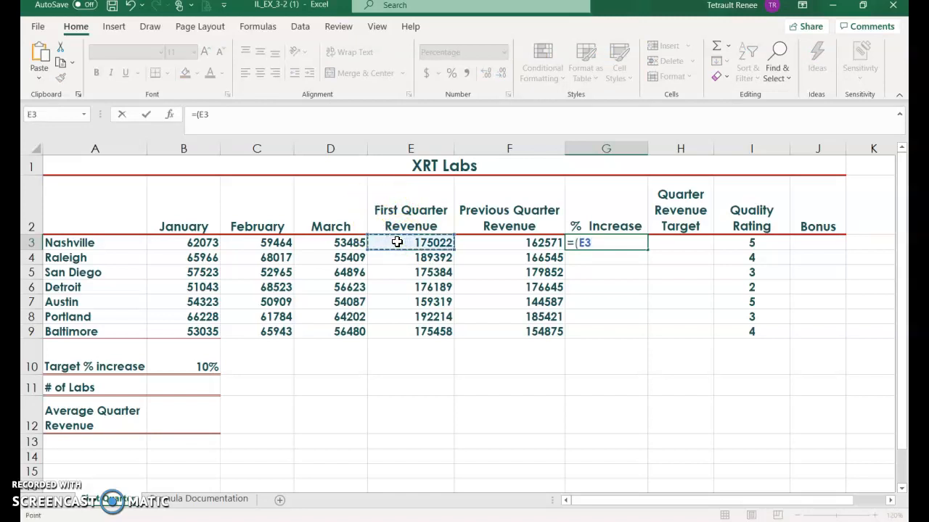
left_click(534, 242)
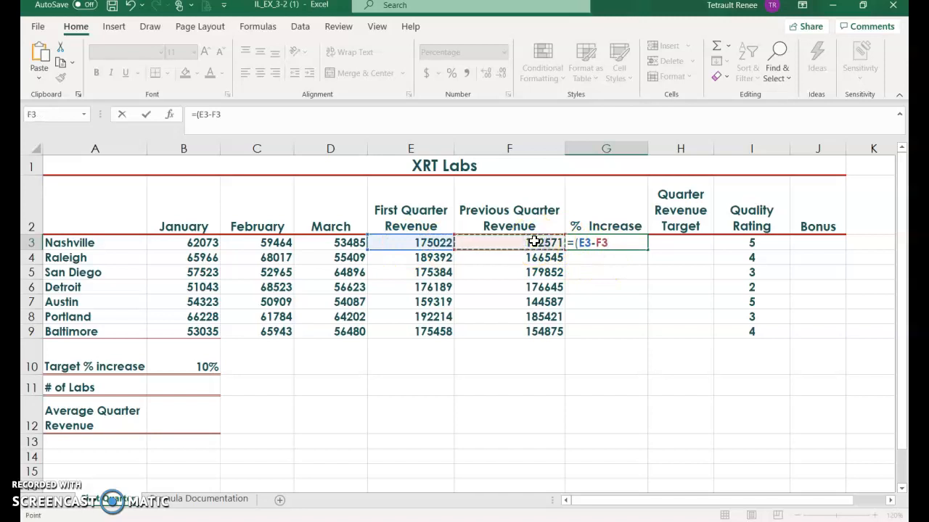
type(")/")
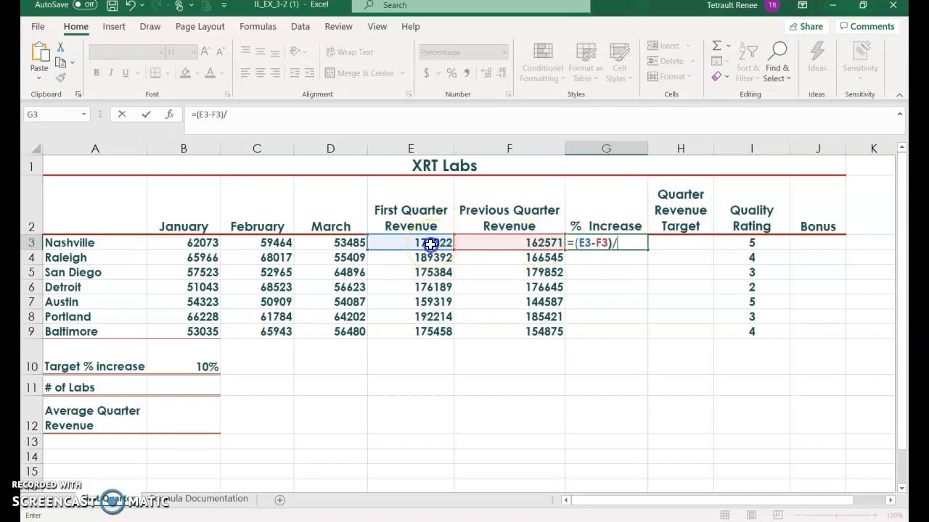
left_click(410, 243)
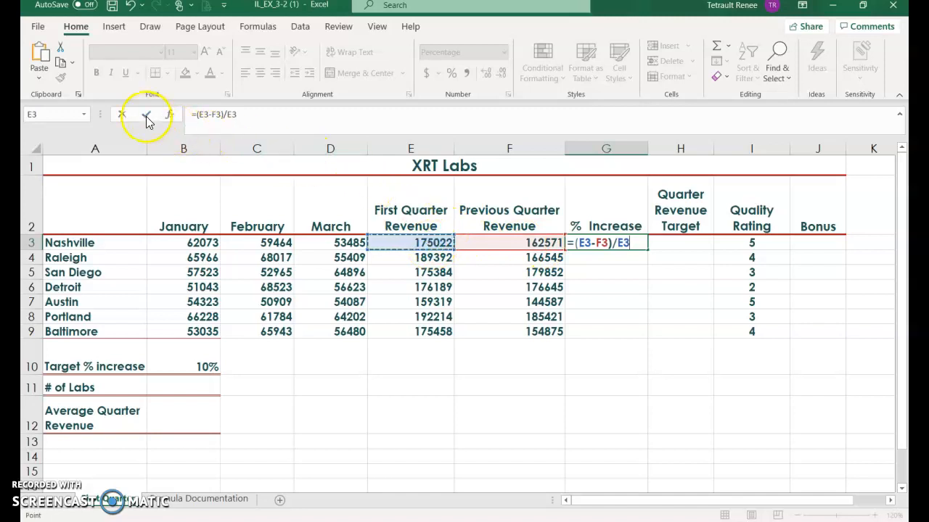
key("enter")
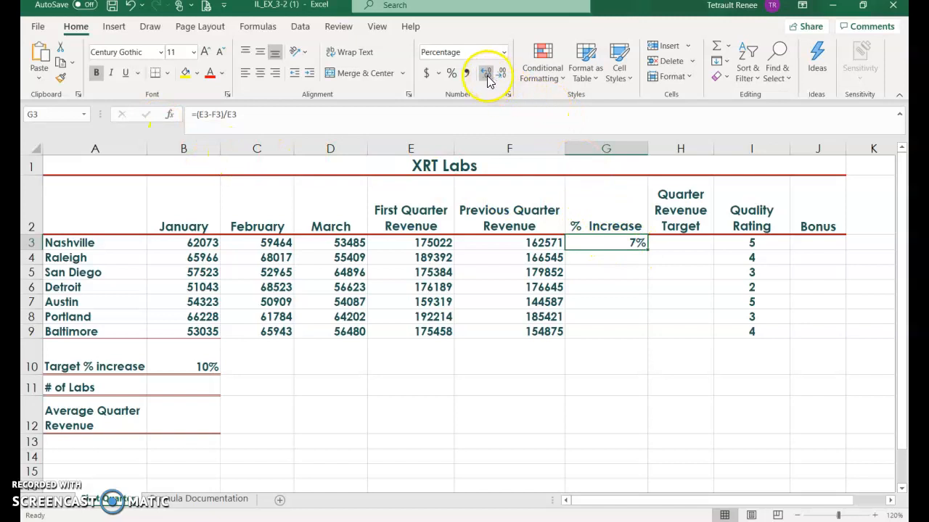
left_click(486, 72)
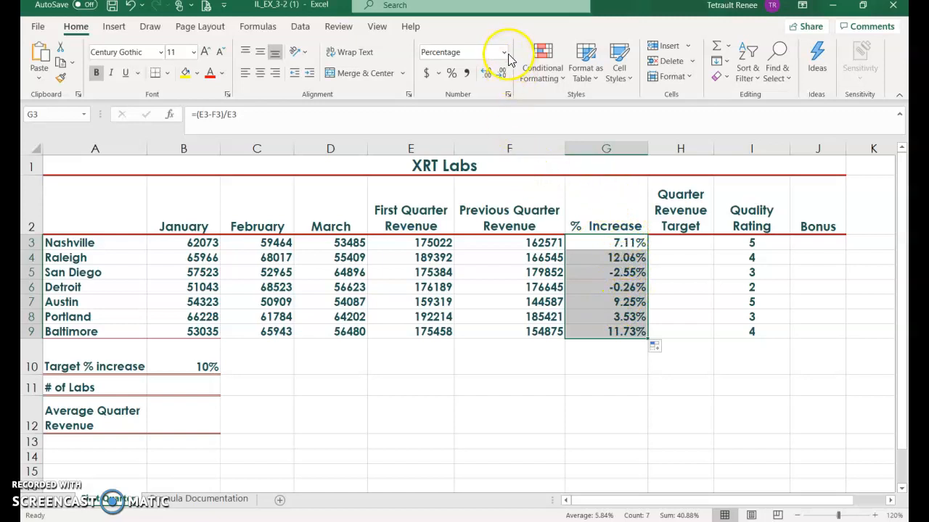
- Apply the custom format 0.00%;[Red](0.00%) so negative % Increase values show red in parentheses
left_click(505, 52)
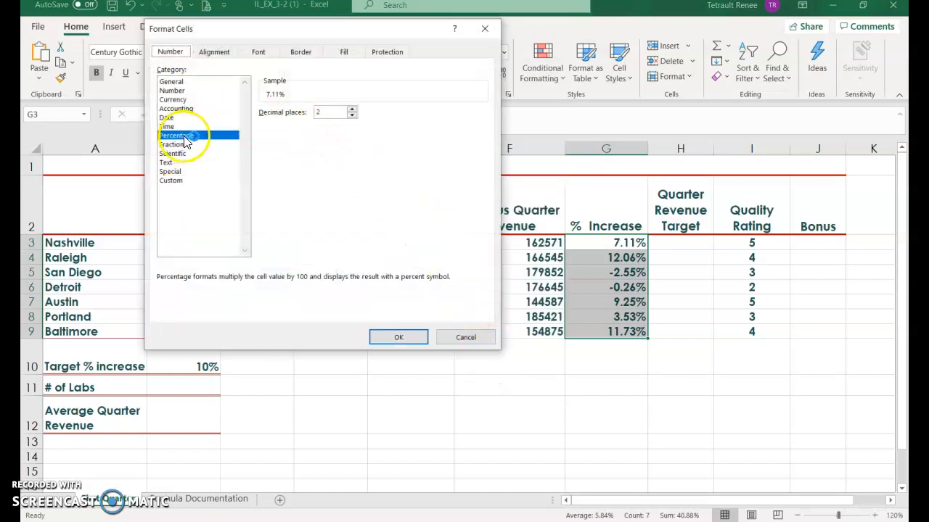
left_click(171, 180)
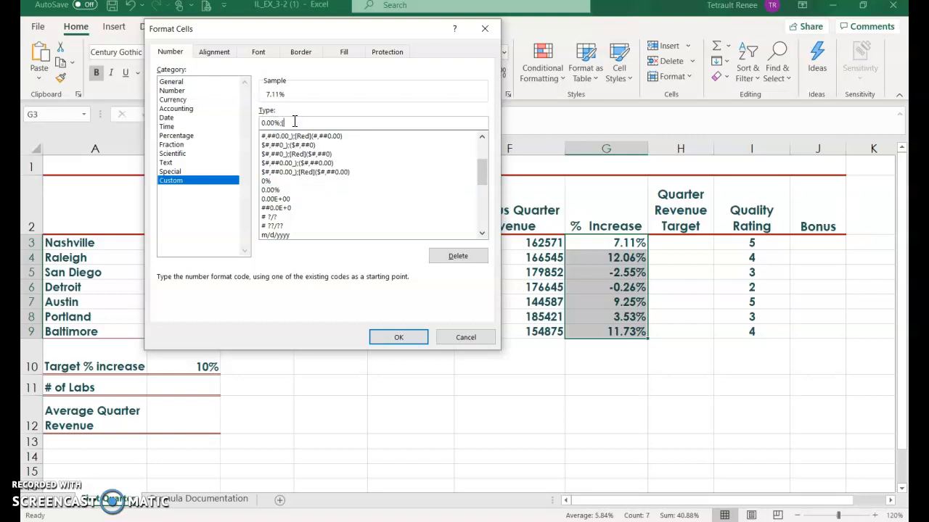
type("[Red")
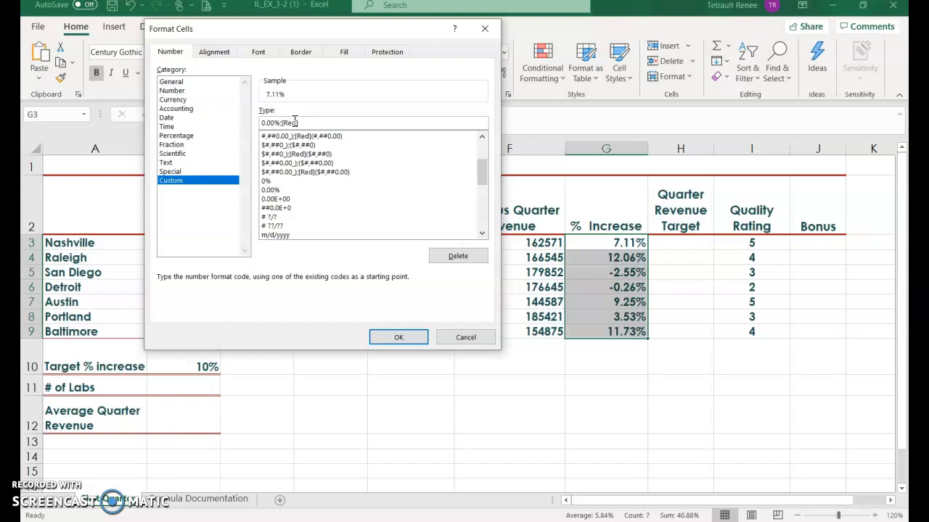
type("(0.00%")
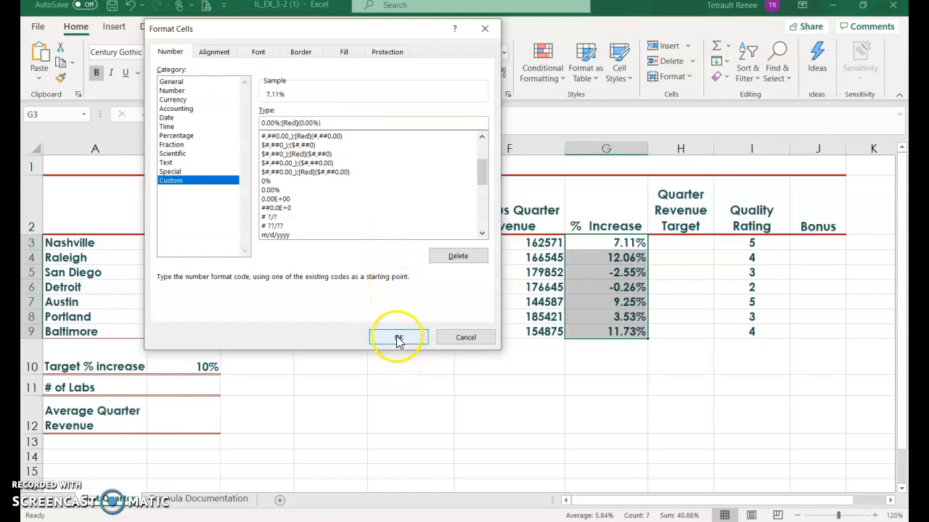
left_click(397, 337)
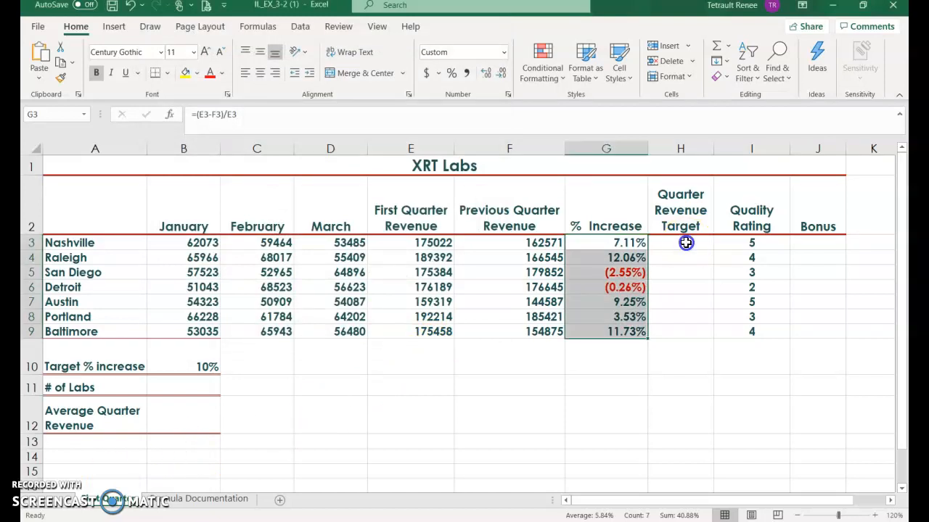
- Build an IF in H3 testing G3>=$B$10 against the 10% target
left_click(678, 242)
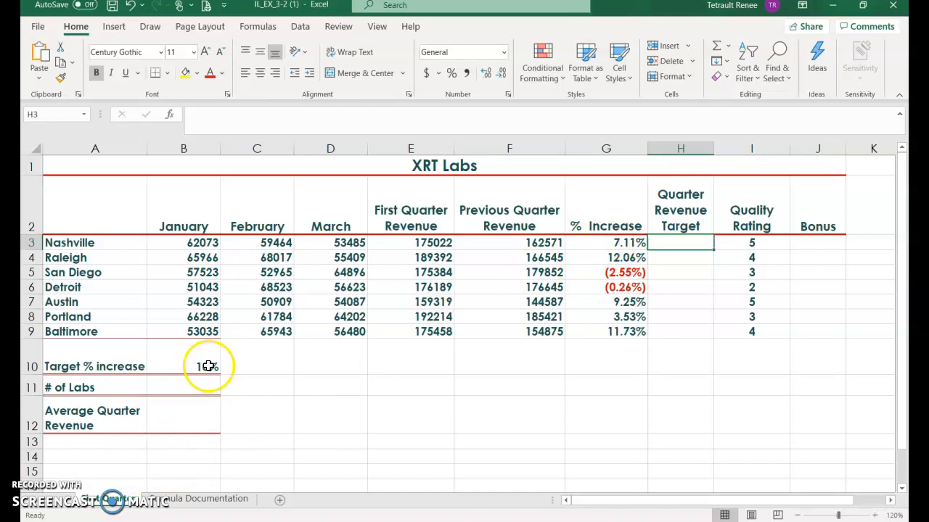
mouse_move(696, 296)
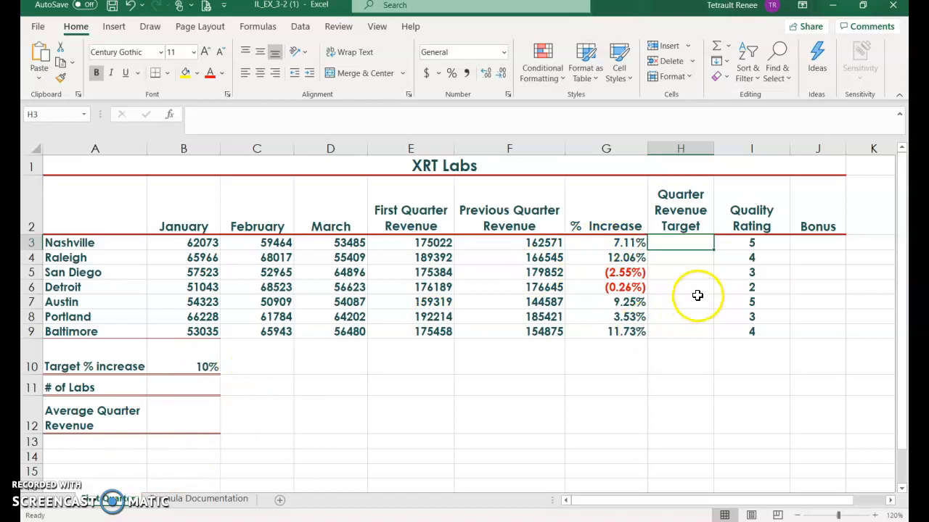
mouse_move(608, 244)
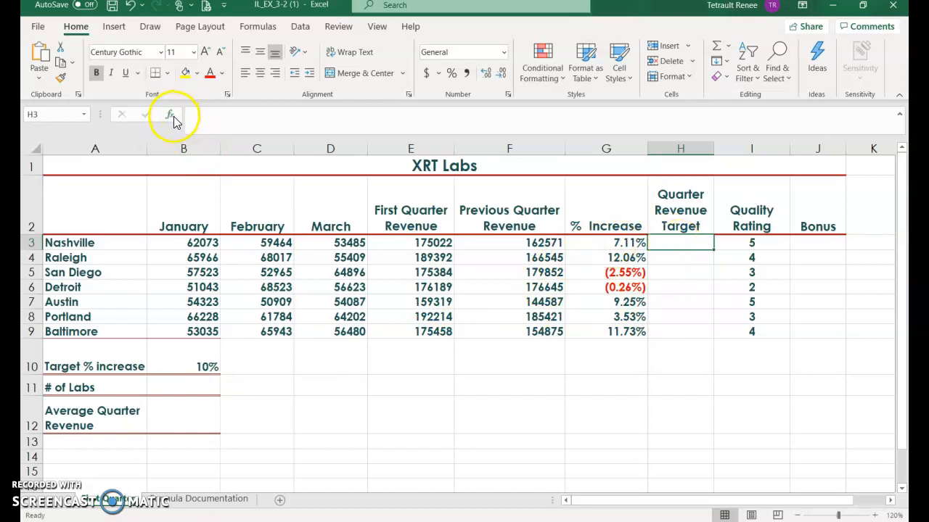
left_click(168, 115)
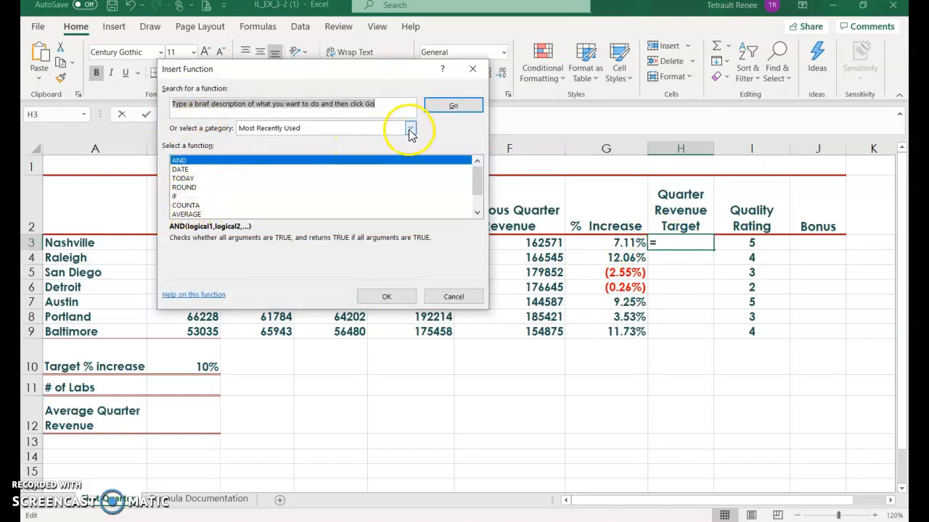
mouse_move(386, 140)
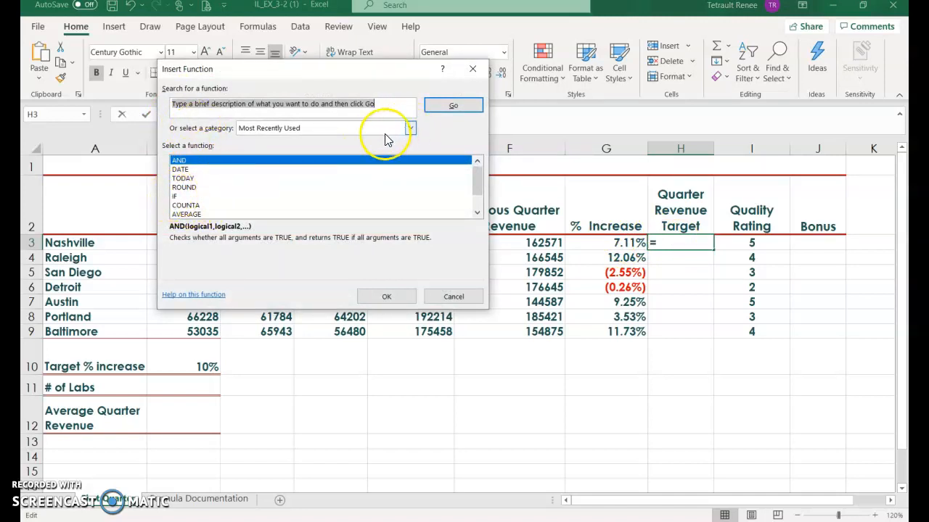
left_click(175, 196)
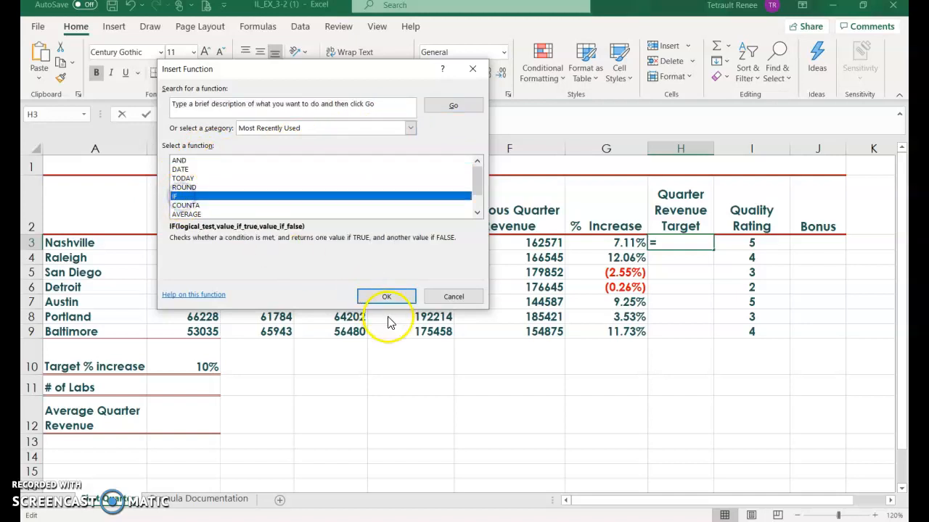
left_click(386, 296)
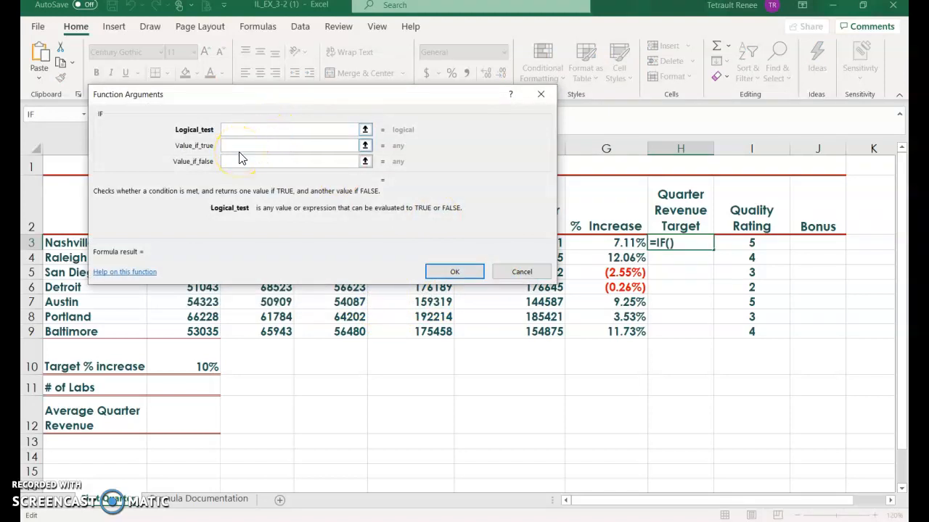
type("G3")
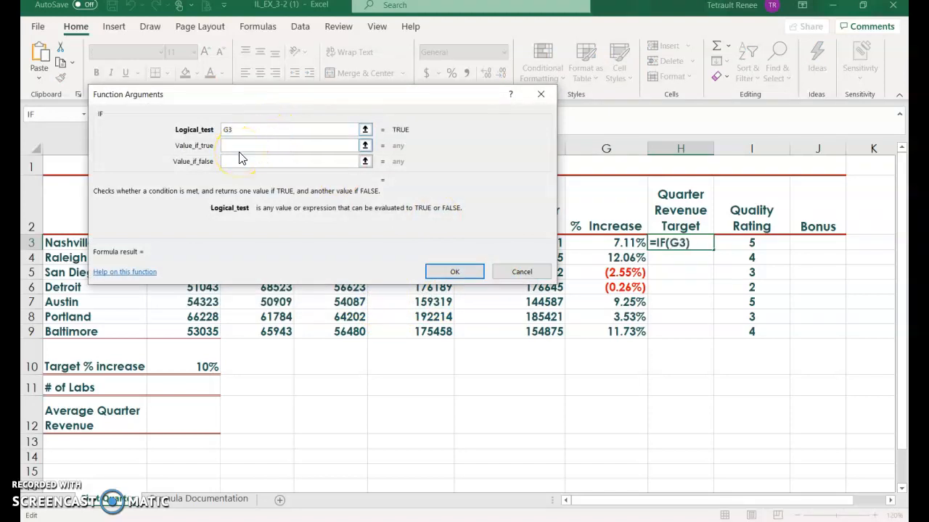
type(">")
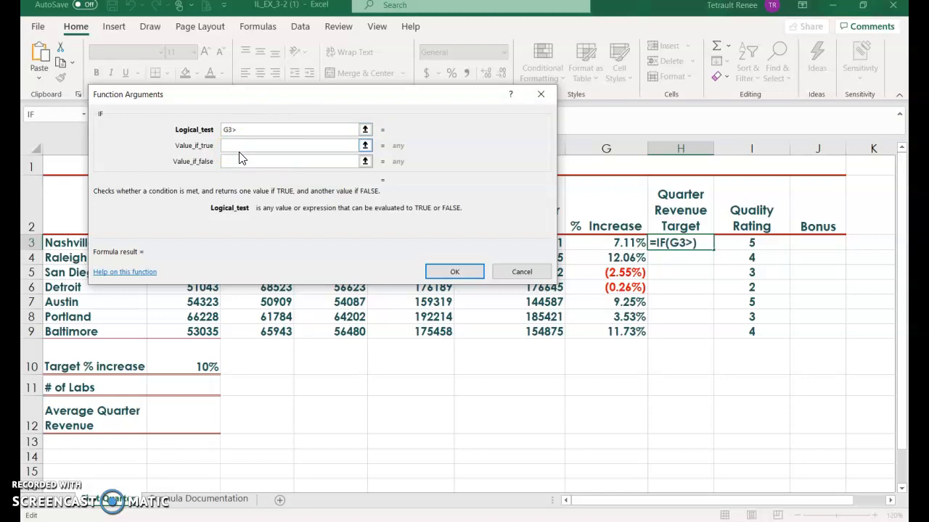
type("=")
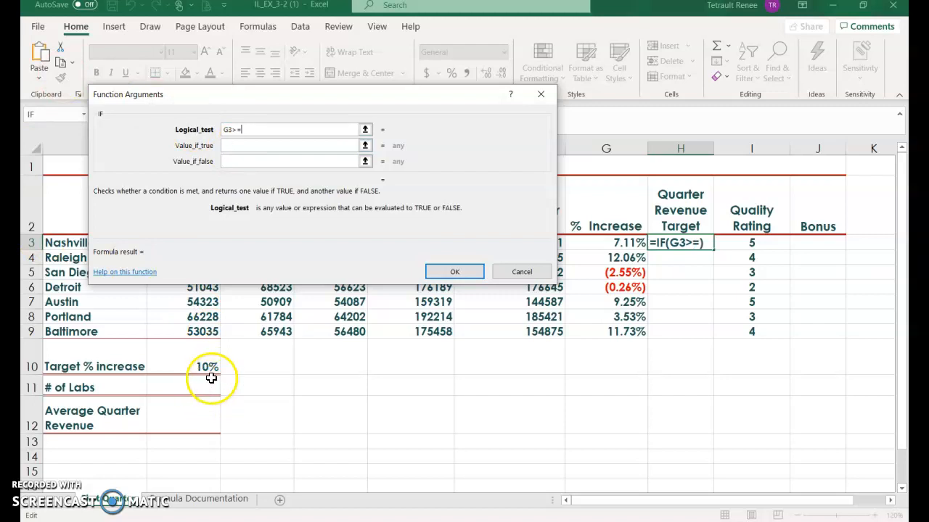
left_click(206, 365)
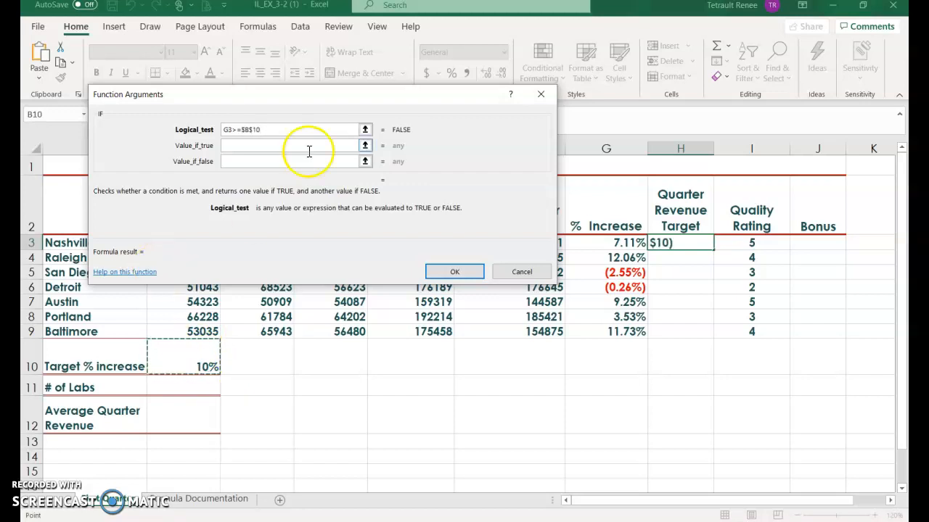
- Return "Met" or "Missed" from the IF and fill it down through Baltimore's row
left_click(290, 145)
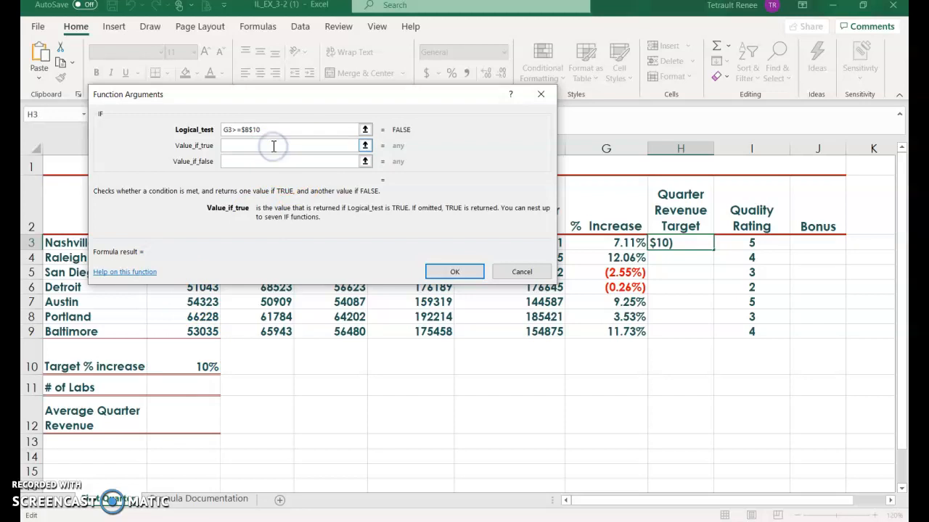
type("Met")
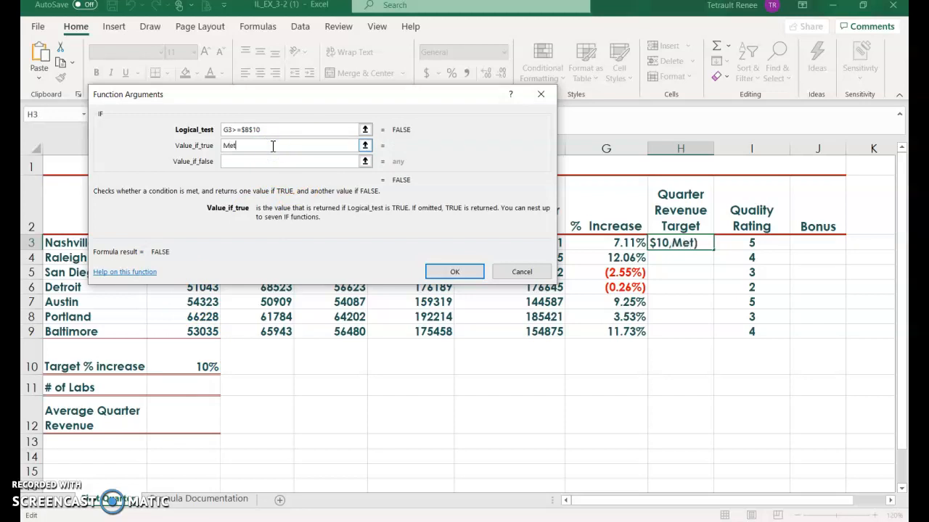
left_click(290, 161)
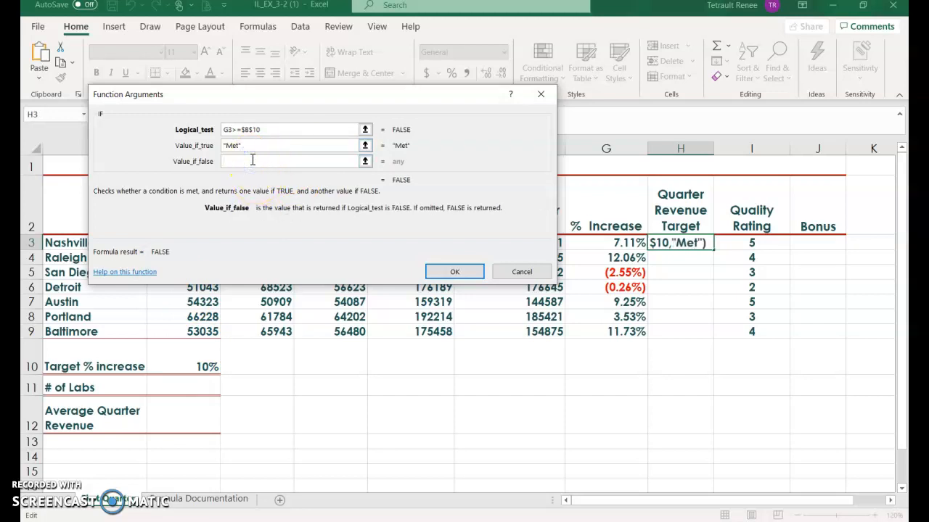
type("Missed")
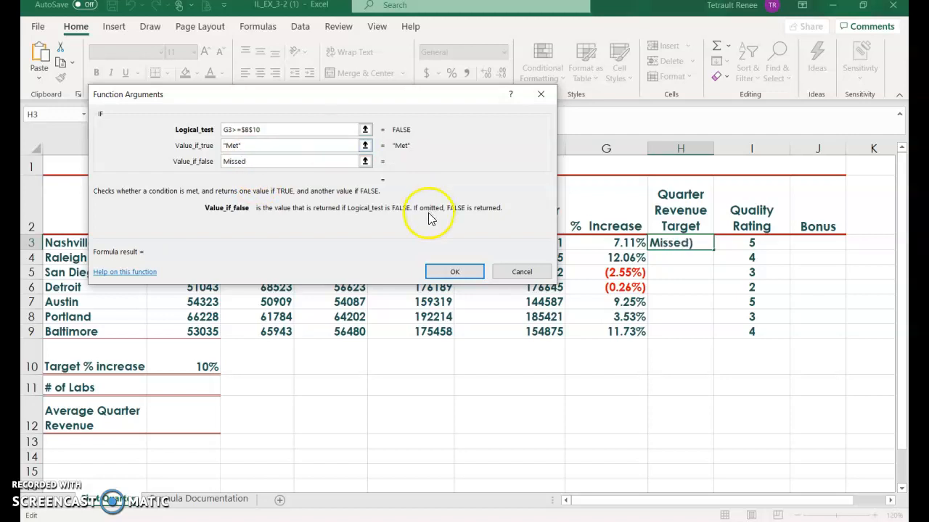
left_click(454, 272)
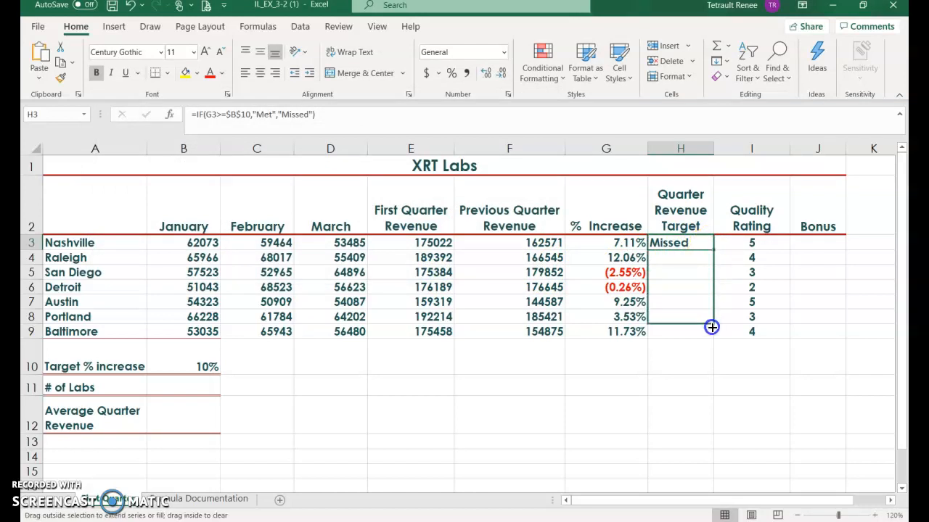
left_click_drag(711, 244, 711, 331)
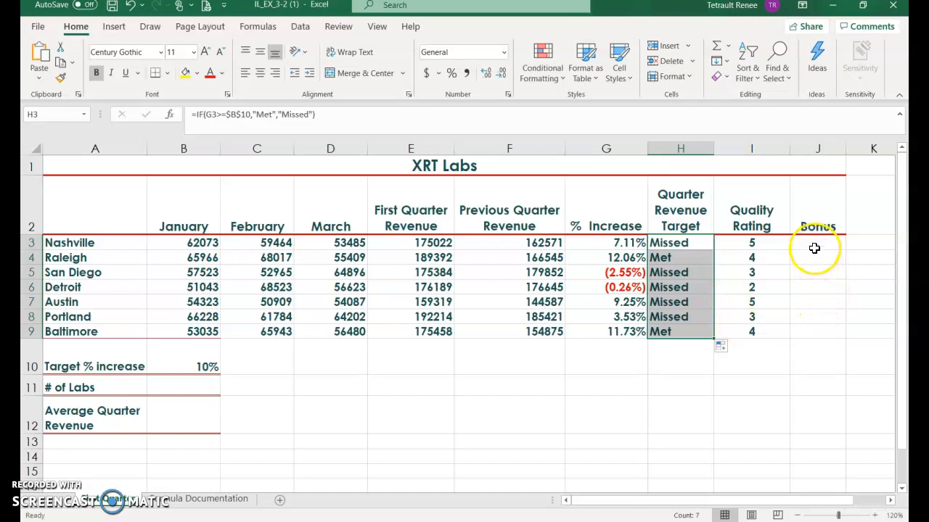
left_click(817, 242)
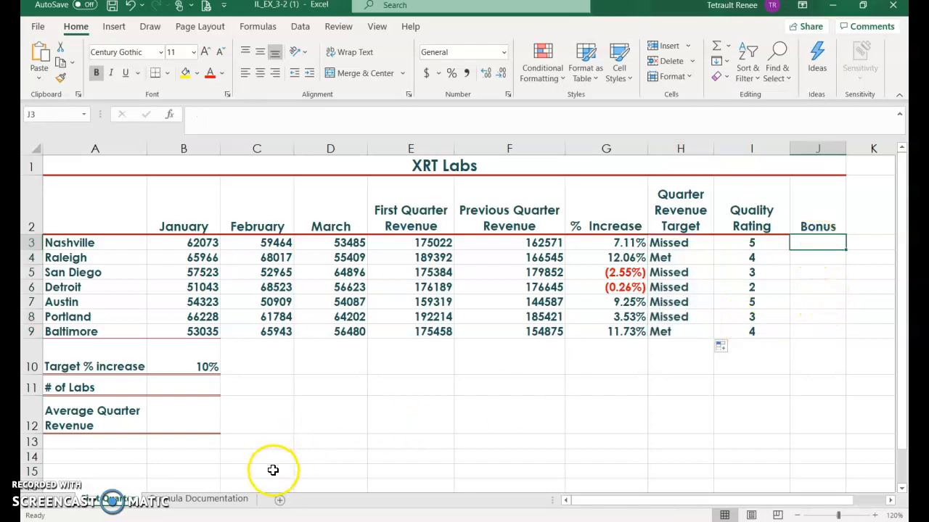
mouse_move(386, 391)
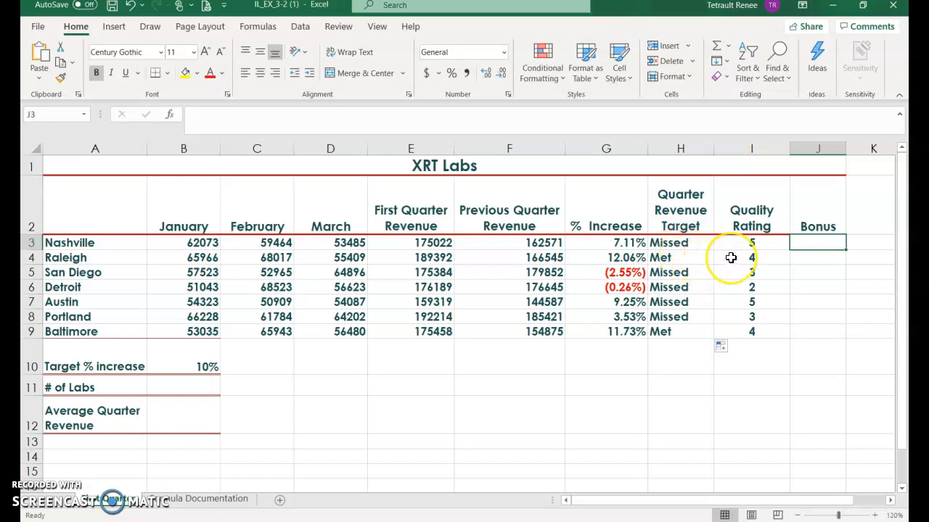
mouse_move(734, 258)
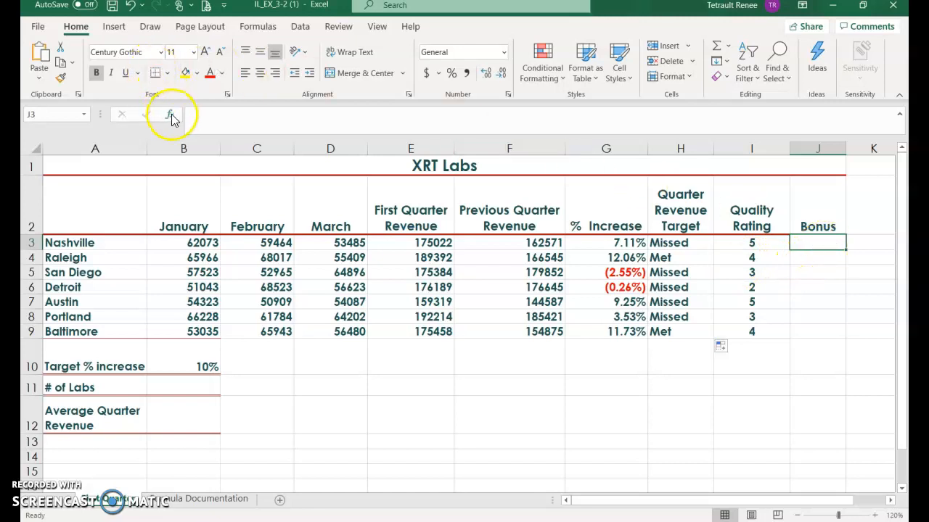
- Start an AND function in J3 with first condition H3="Met"
left_click(169, 114)
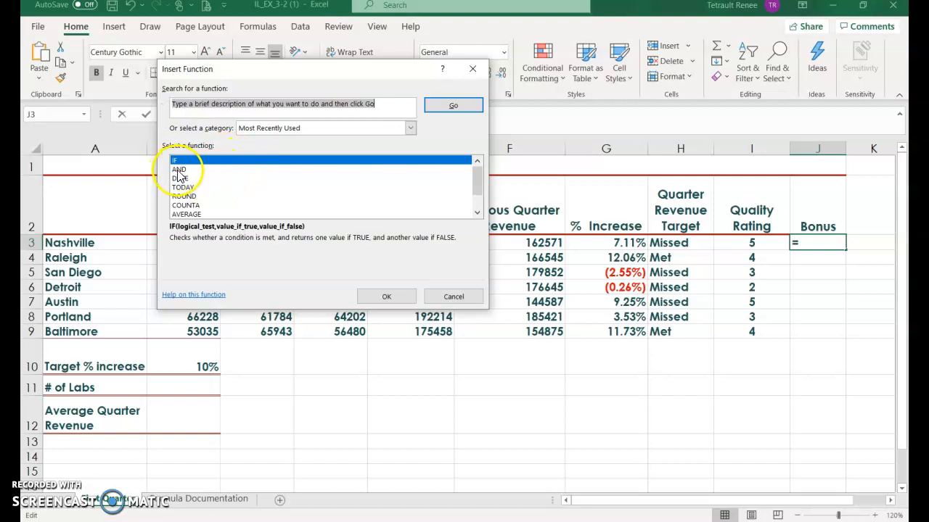
left_click(180, 169)
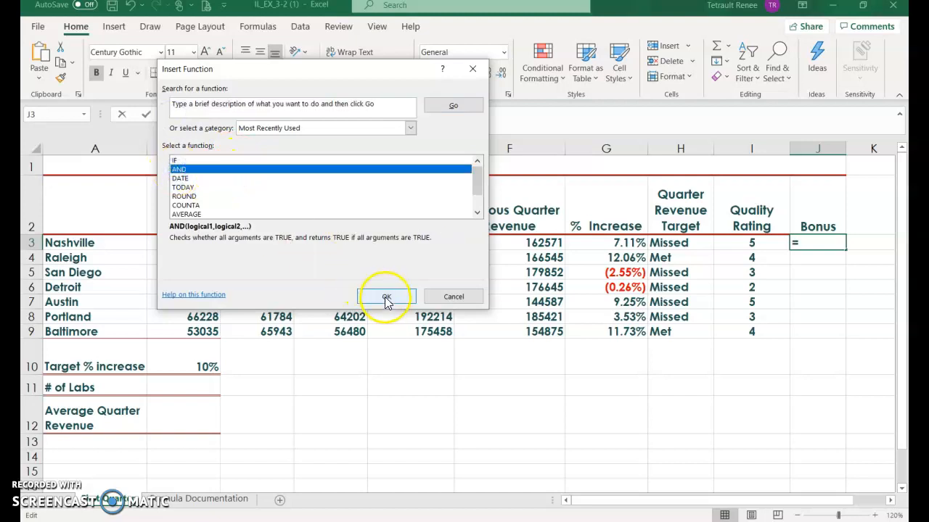
left_click(386, 297)
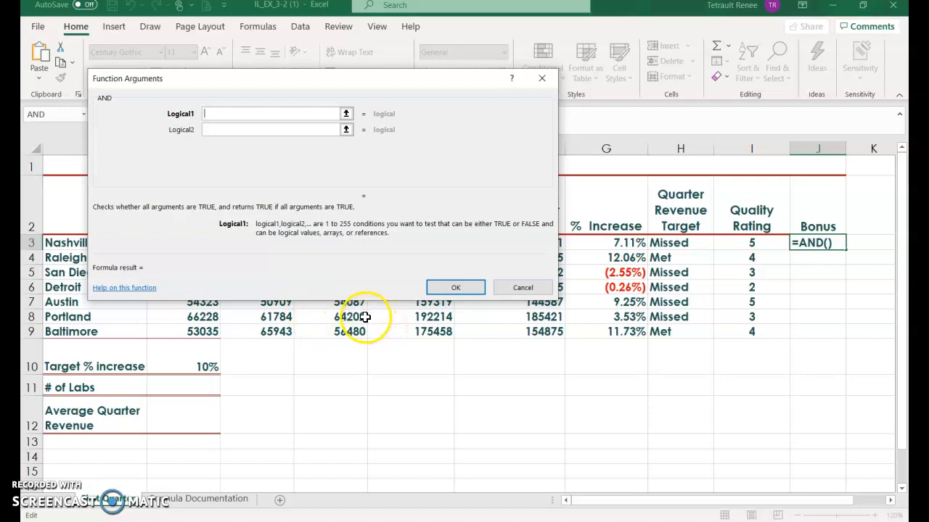
mouse_move(345, 316)
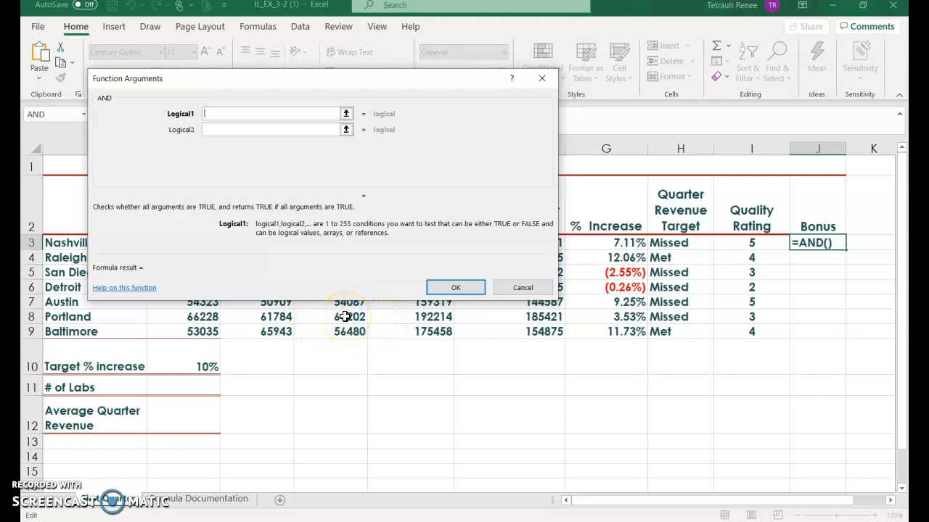
type("H3")
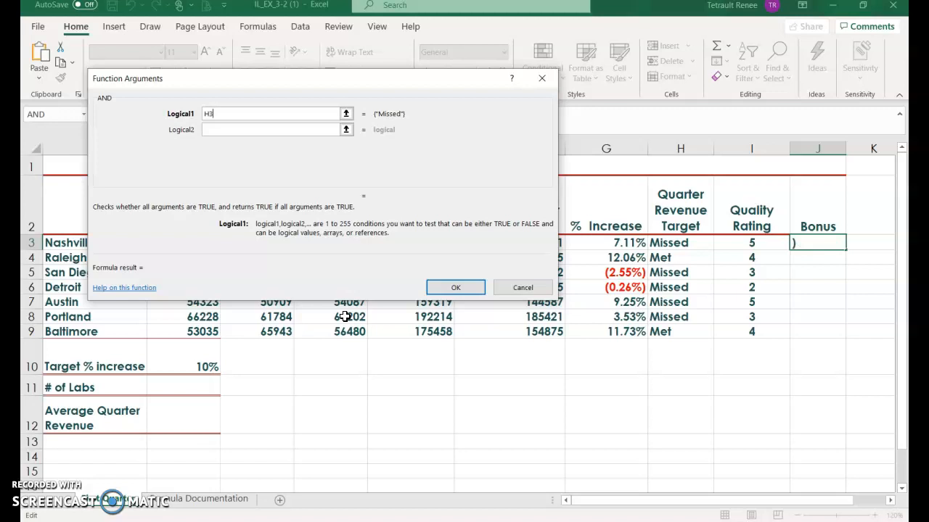
type("=\"")
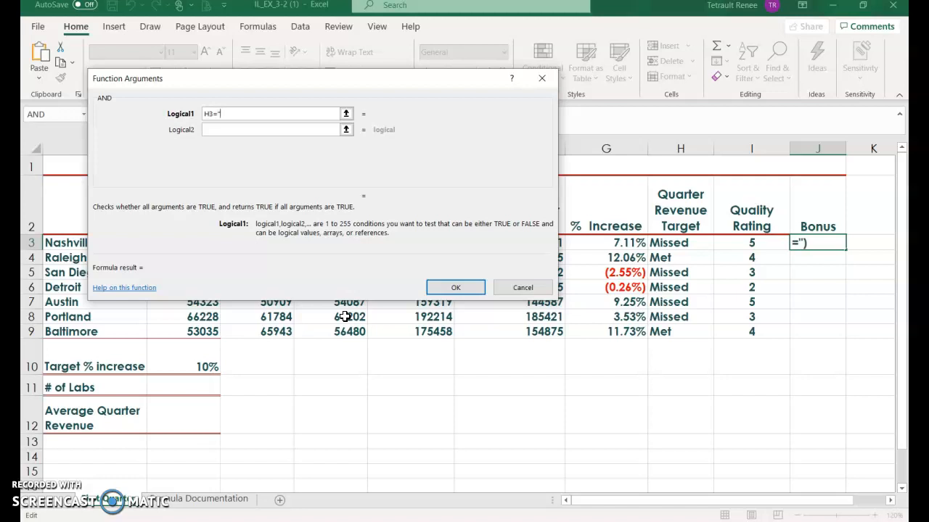
type("Met\"")
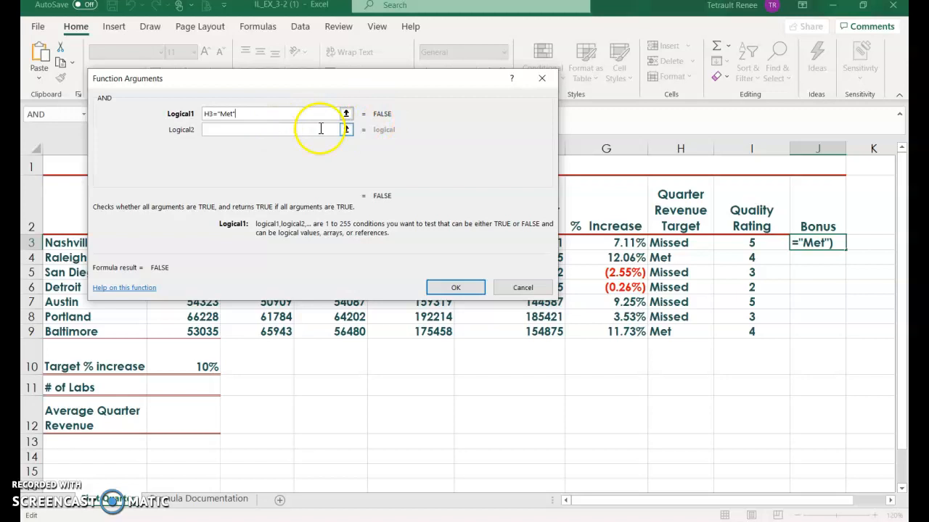
- Add the second condition I3>=4 and finish the Bonus formula
left_click(273, 129)
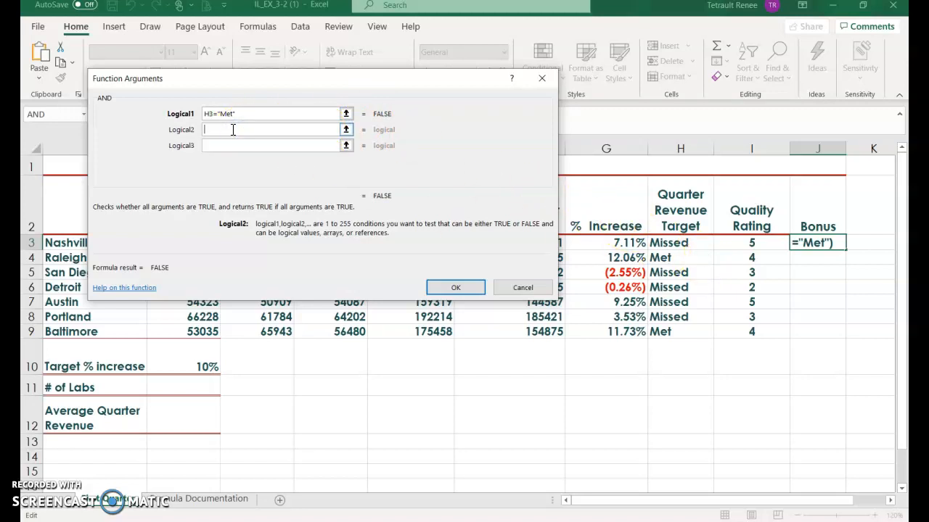
type("I")
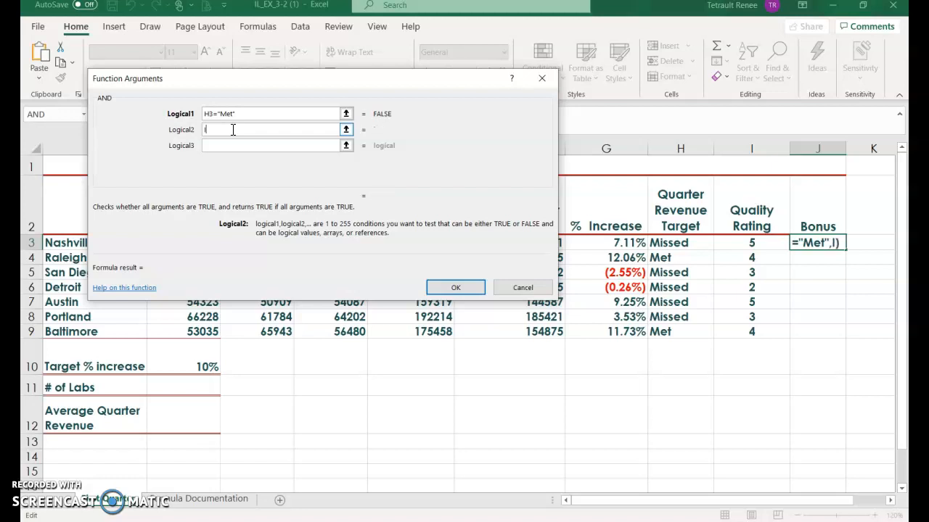
type("3>=4")
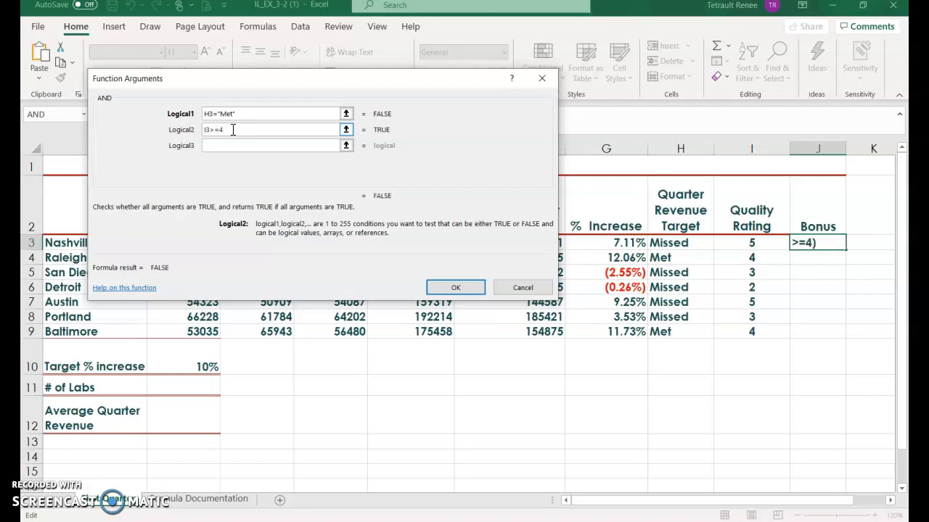
left_click(456, 287)
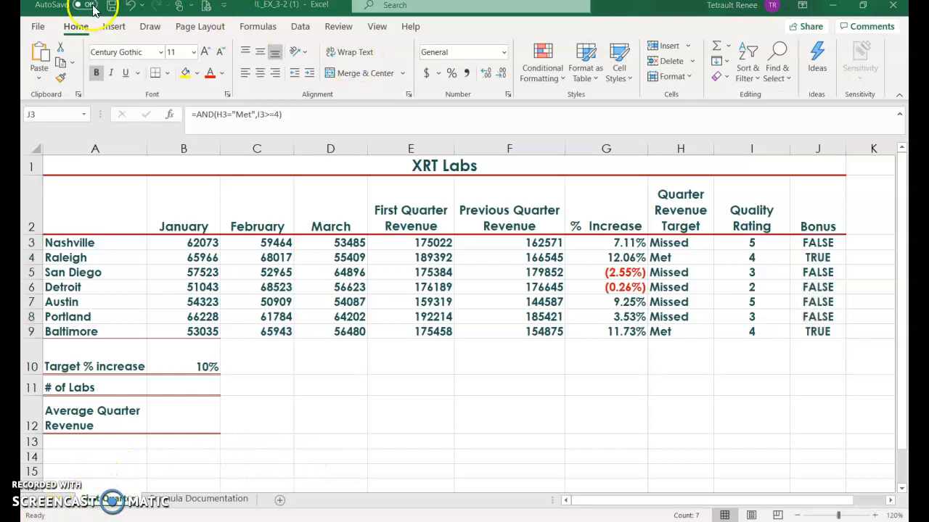
left_click(114, 26)
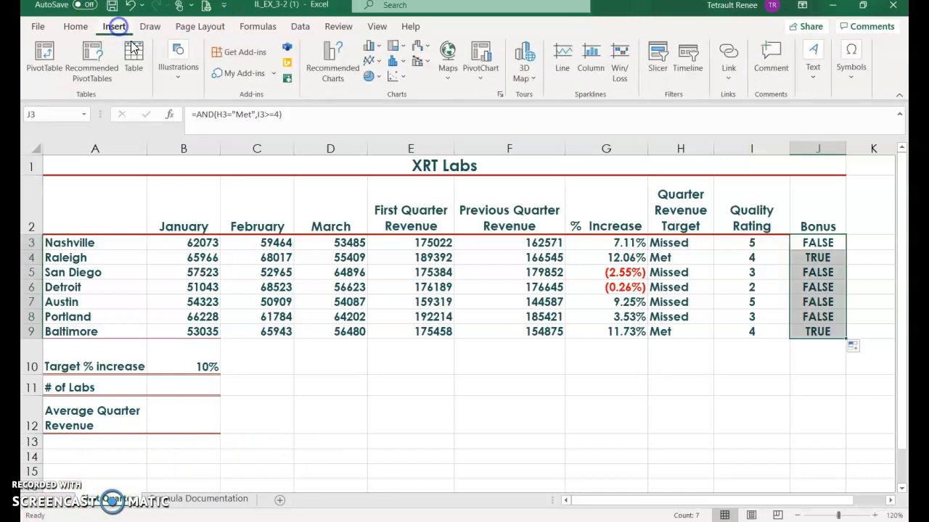
left_click(607, 414)
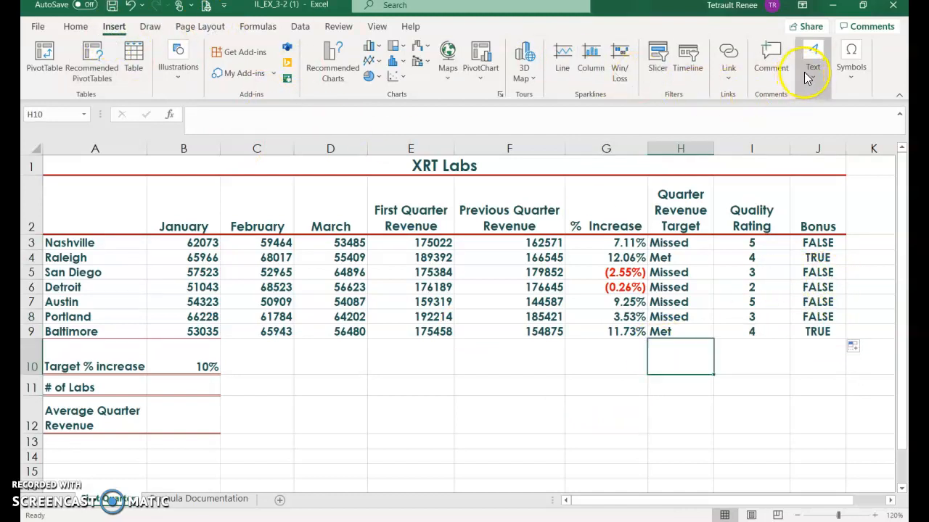
left_click(813, 58)
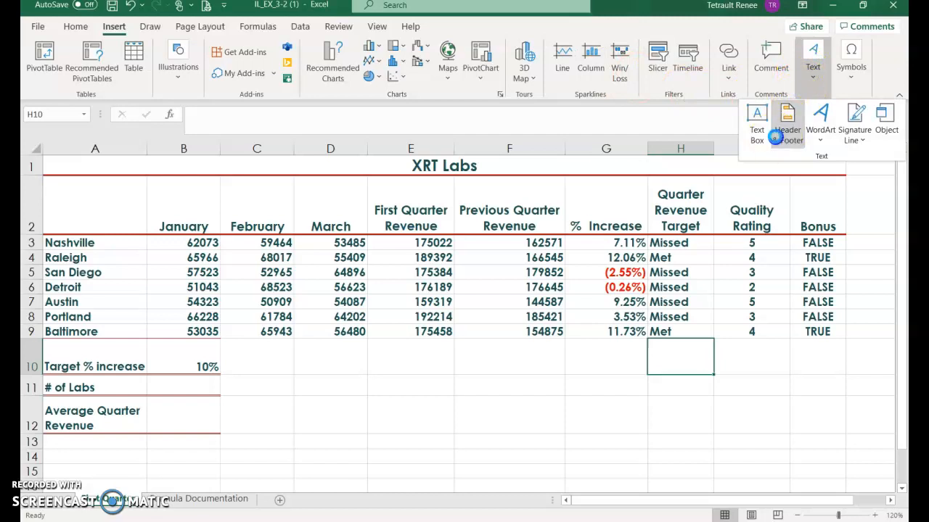
left_click(787, 116)
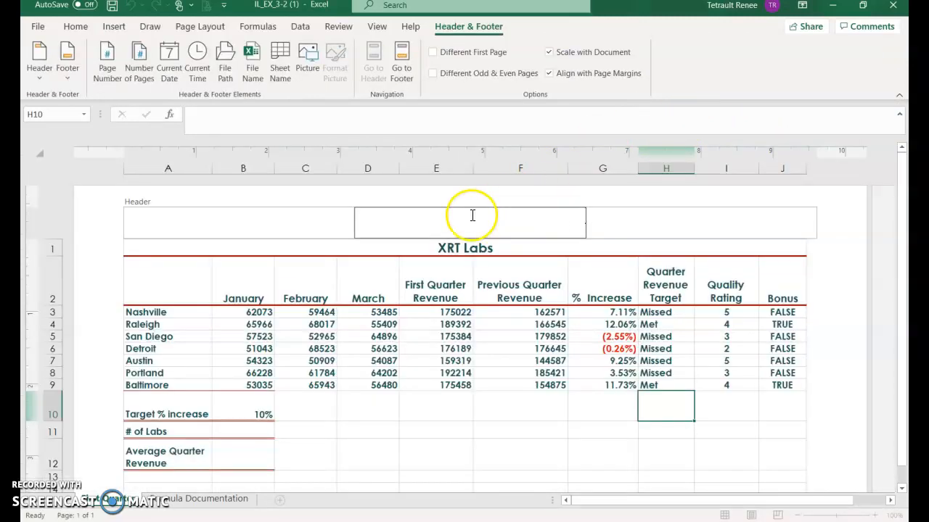
mouse_move(128, 213)
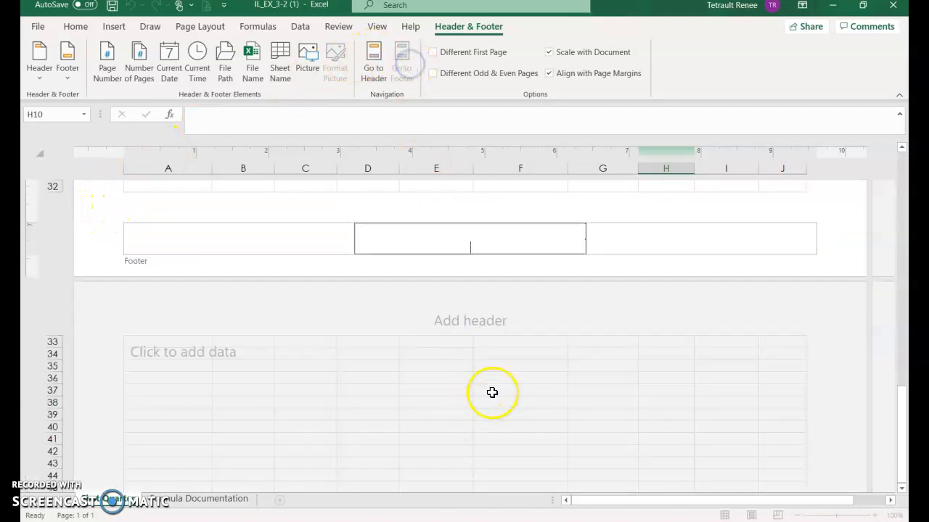
mouse_move(505, 370)
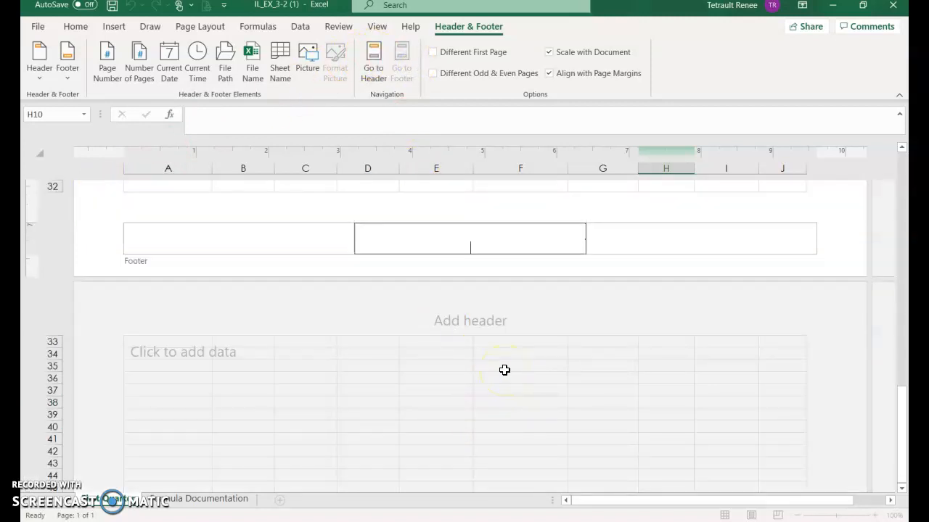
type("Renee Tetrault")
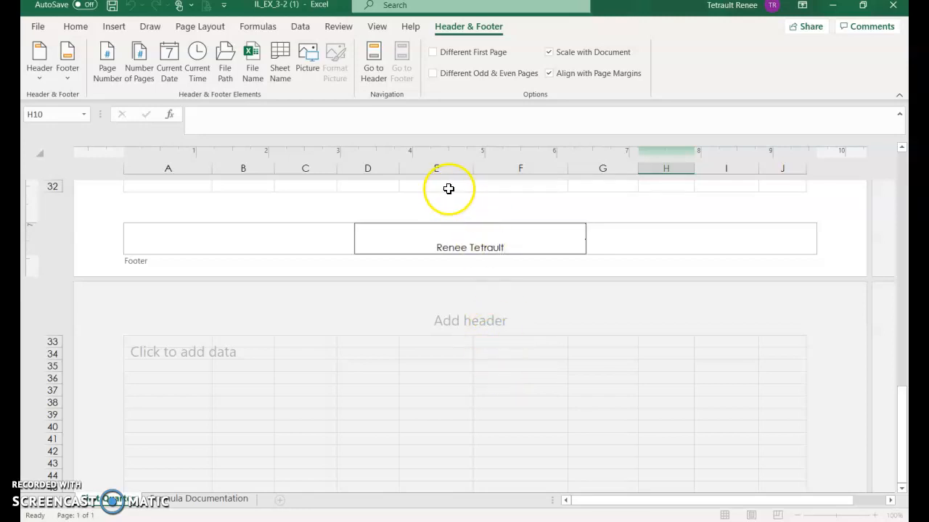
left_click(435, 185)
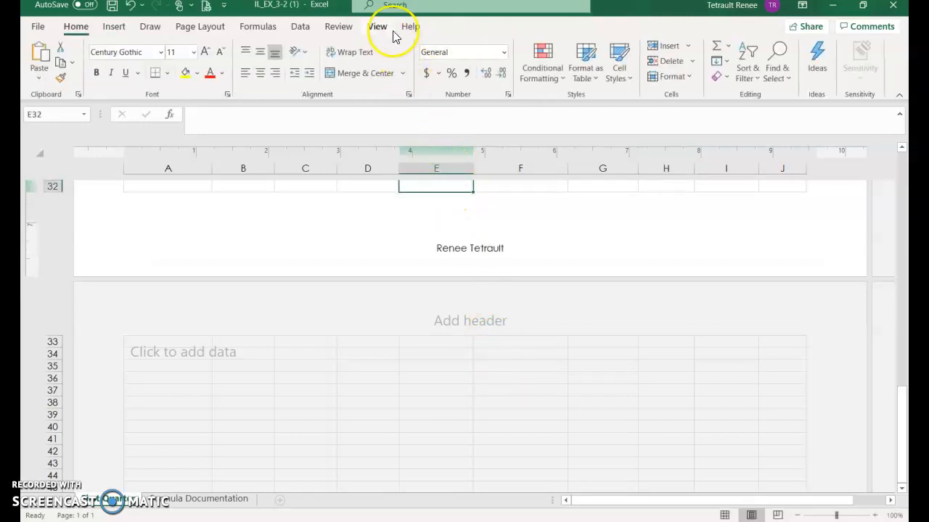
- Switch the worksheet back to Normal view
left_click(378, 26)
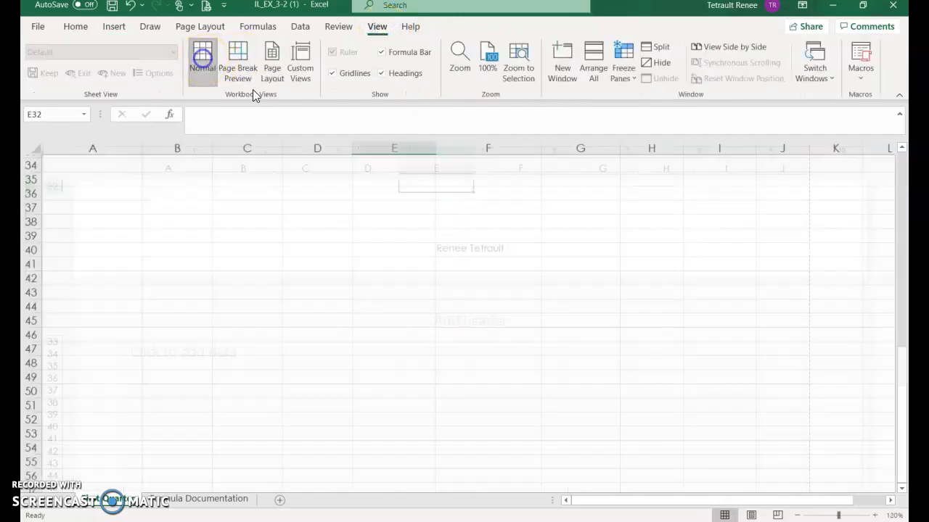
left_click(201, 61)
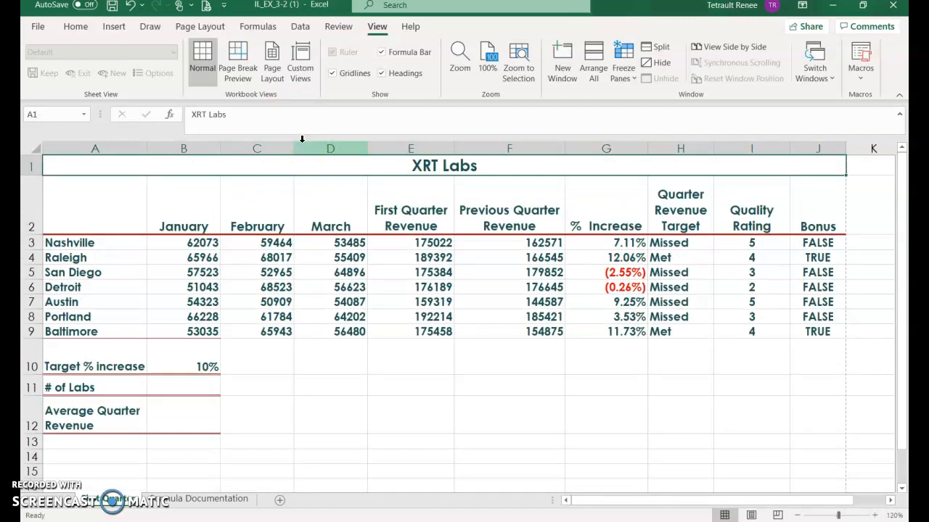
mouse_move(159, 366)
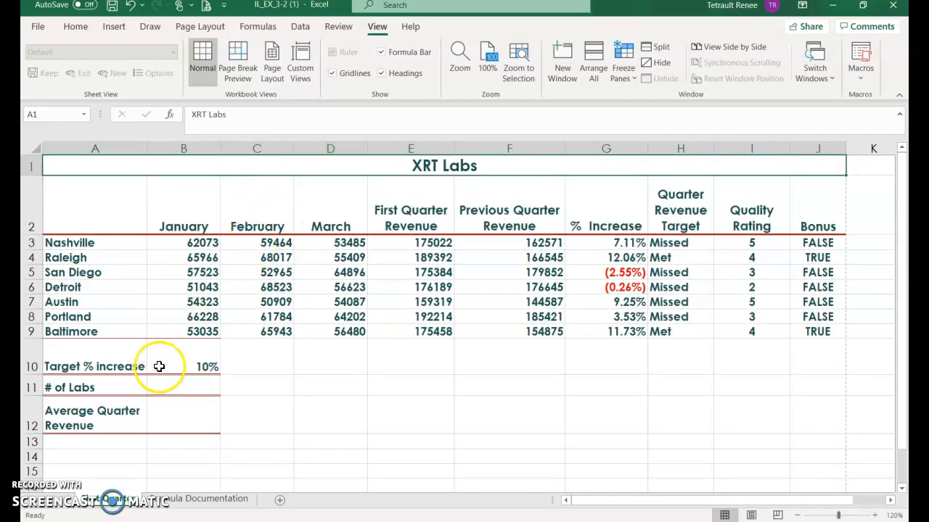
mouse_move(186, 424)
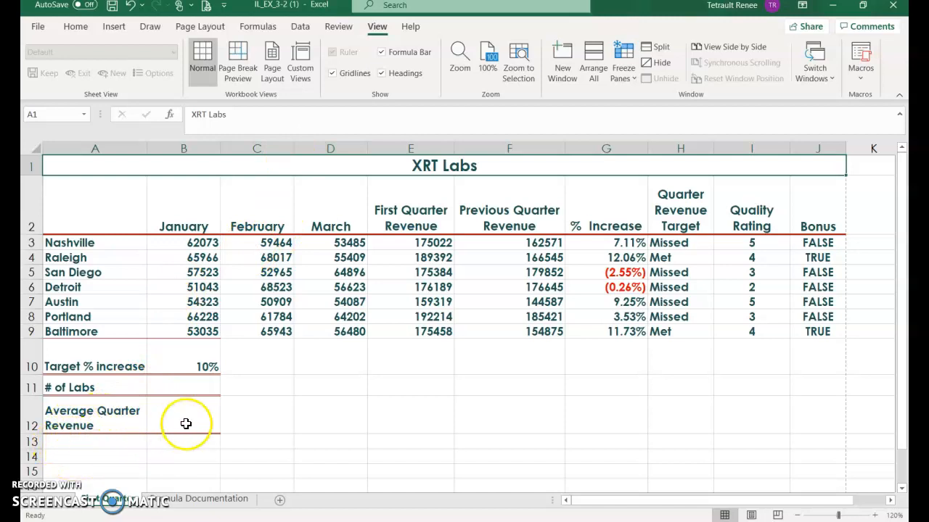
- Make B12 =ROUND(AVERAGE(E3:E9),0), giving the average quarter revenue 177568
left_click(183, 418)
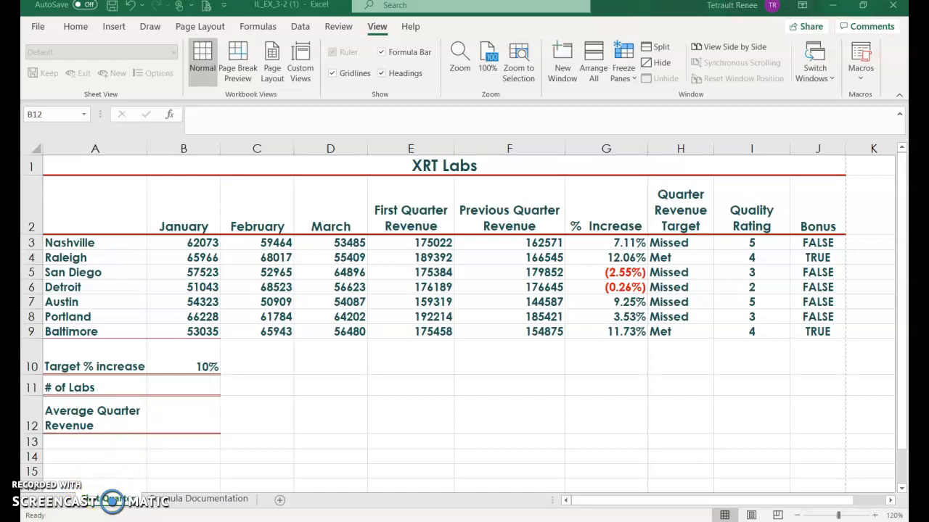
left_click(258, 26)
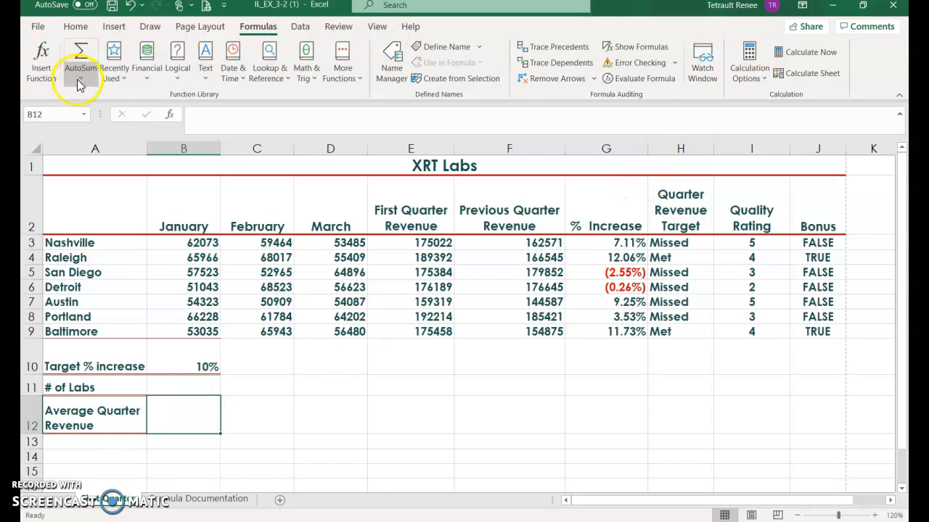
left_click(80, 58)
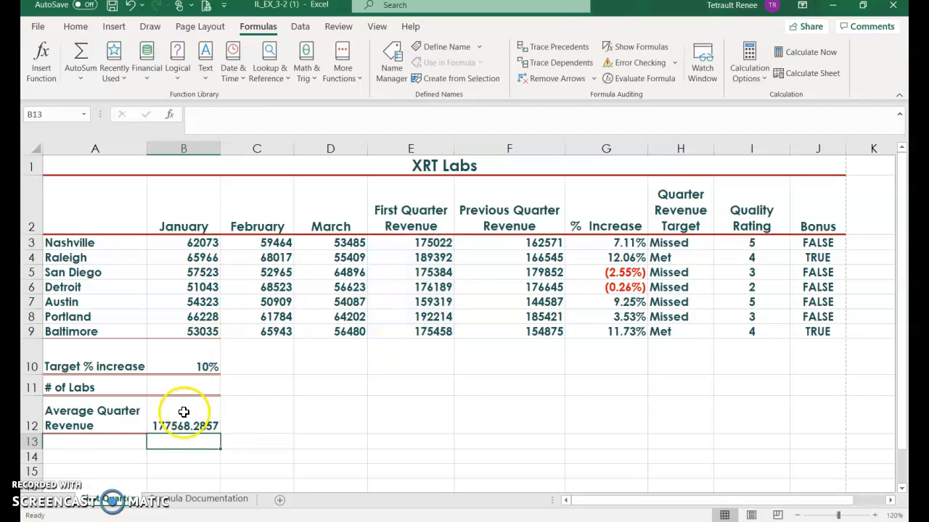
left_click(183, 426)
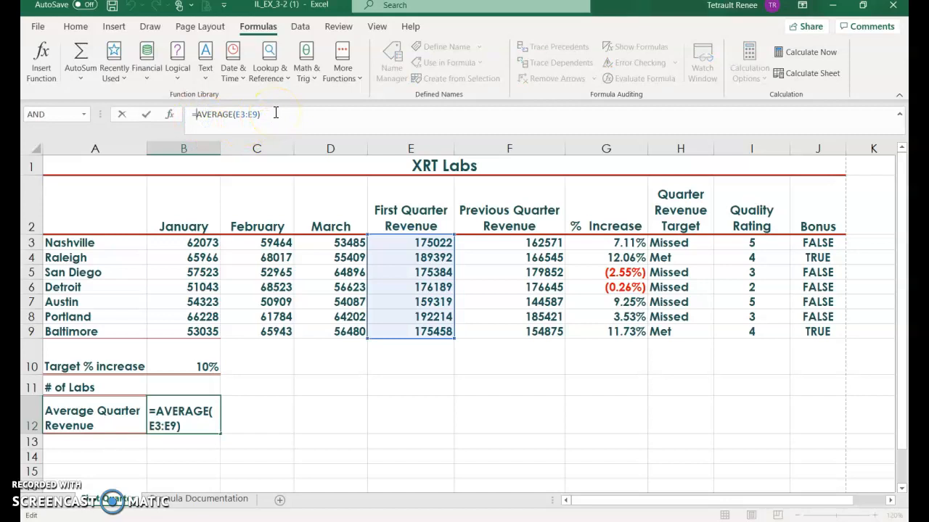
type("ROUND(")
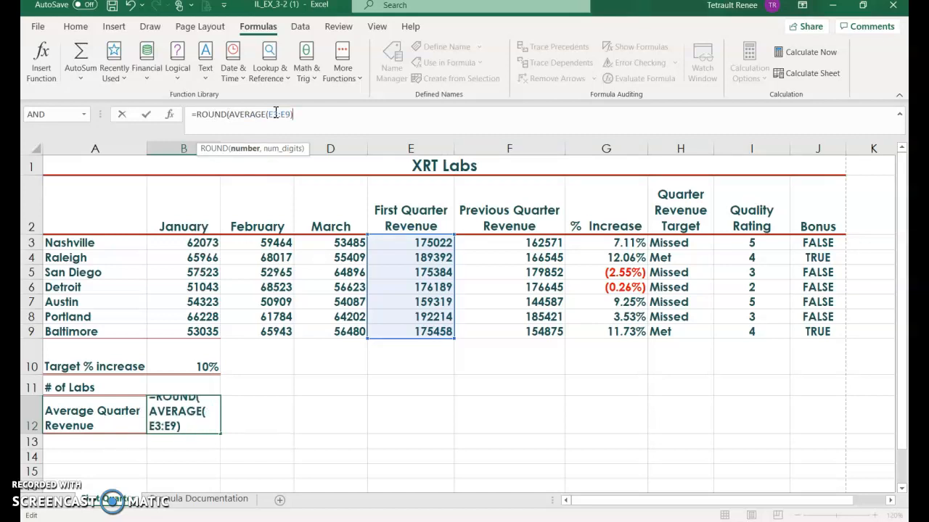
type(",0")
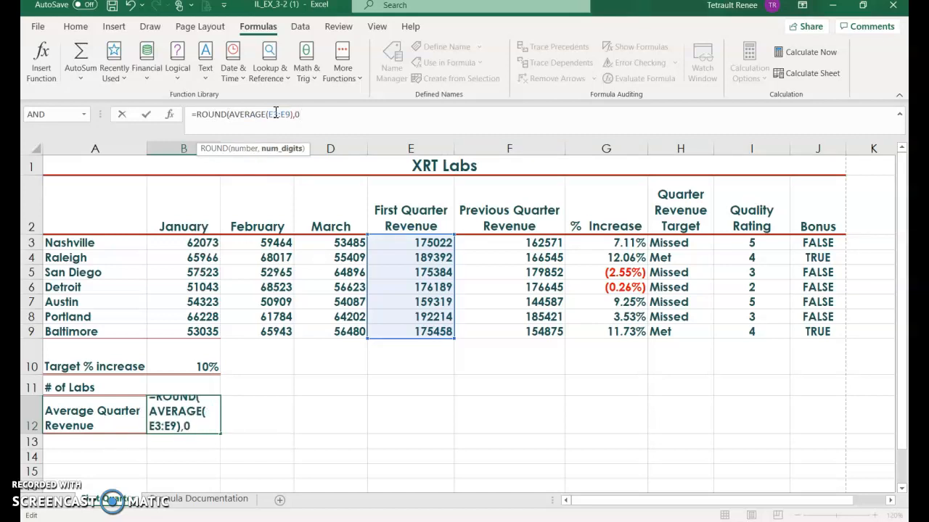
key("enter")
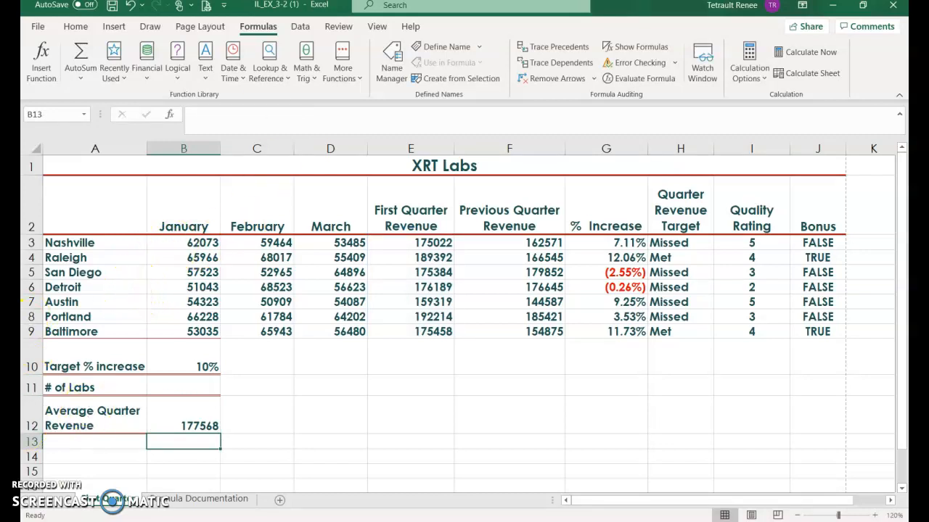
- Count the lab names A3:A9 with COUNTA so # of Labs shows 7
left_click(182, 383)
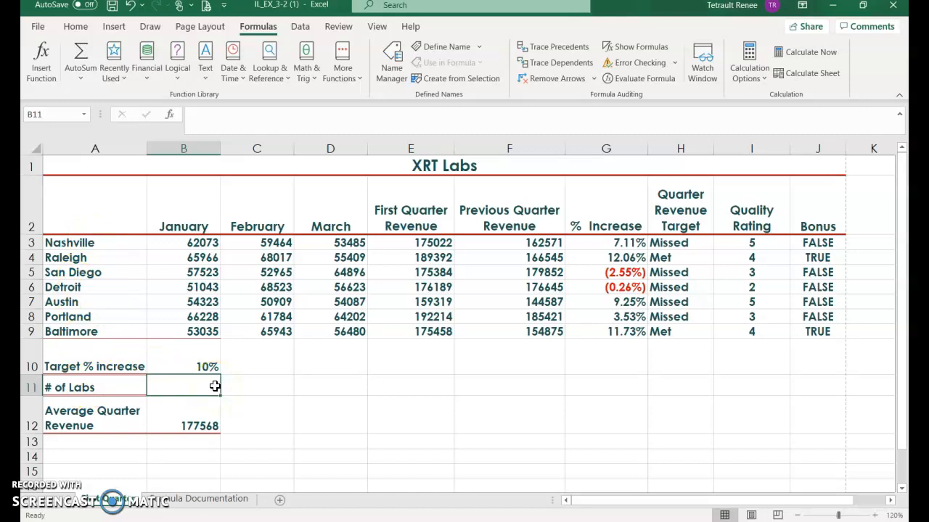
type("=")
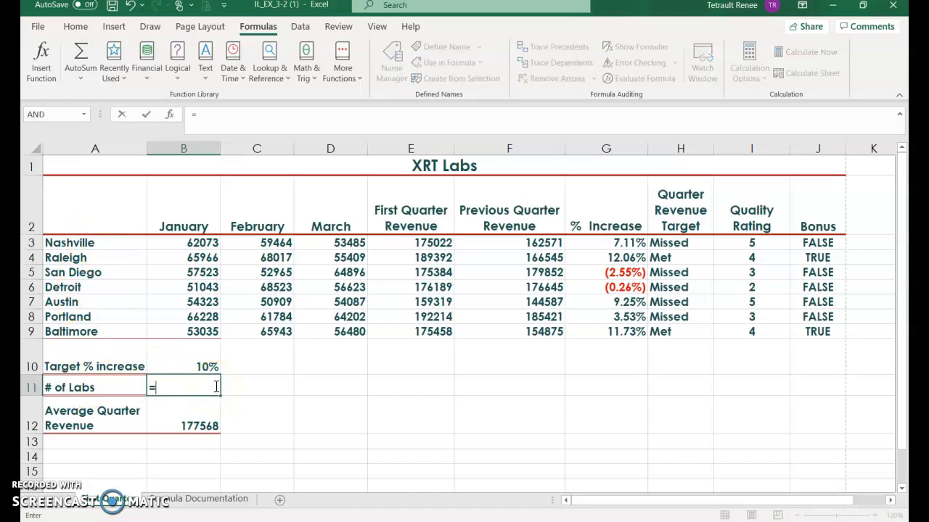
type("cou")
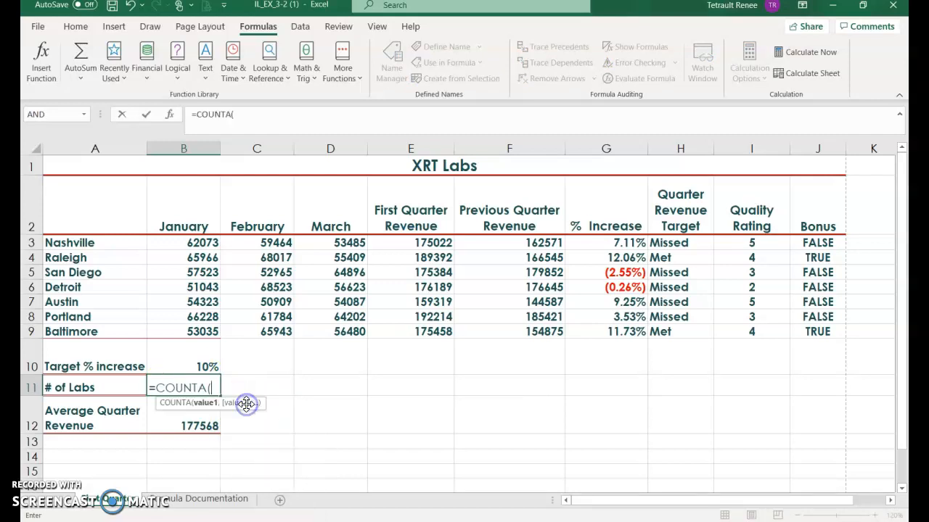
left_click_drag(94, 242, 95, 330)
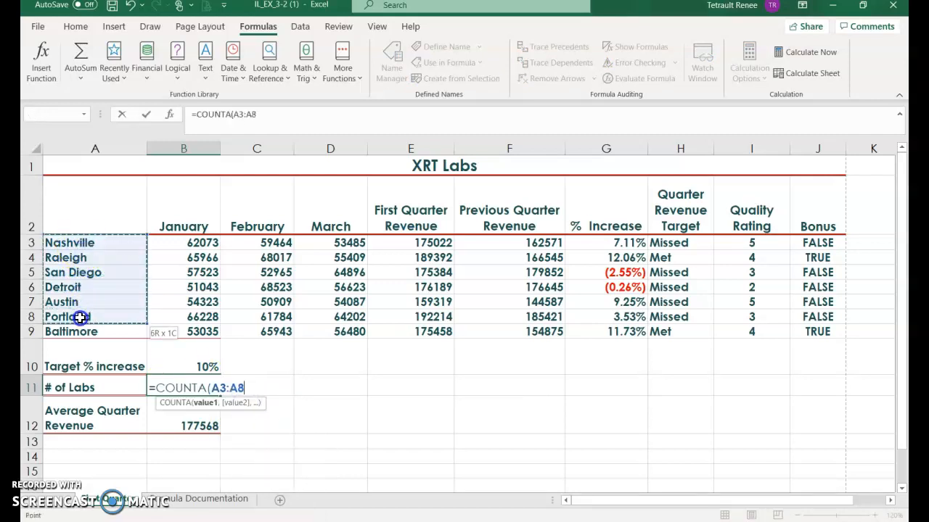
key("Enter")
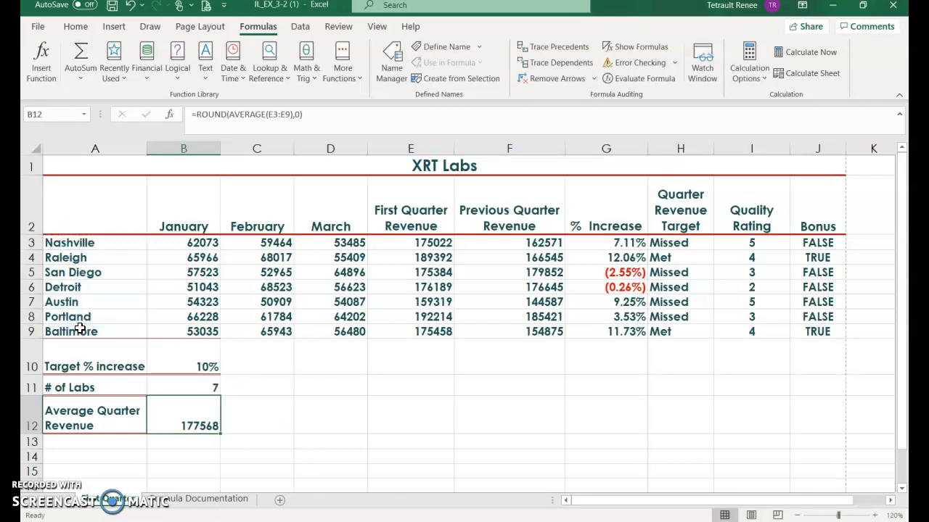
mouse_move(167, 501)
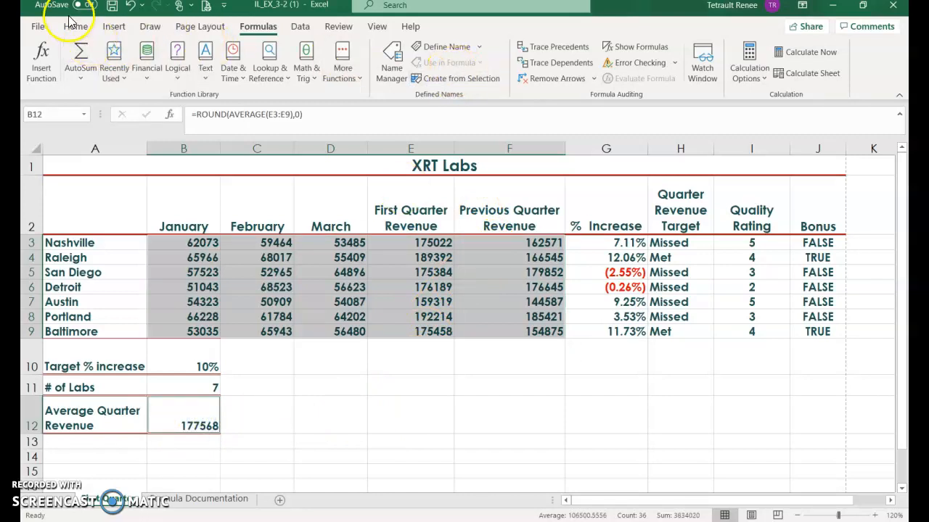
- Apply Accounting format with no decimals to the revenue figures and the average
left_click(75, 26)
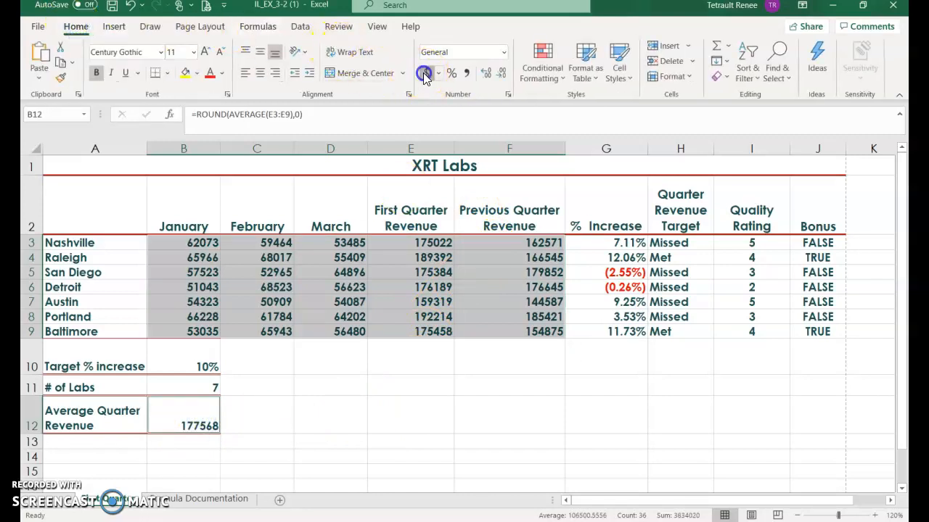
left_click(425, 73)
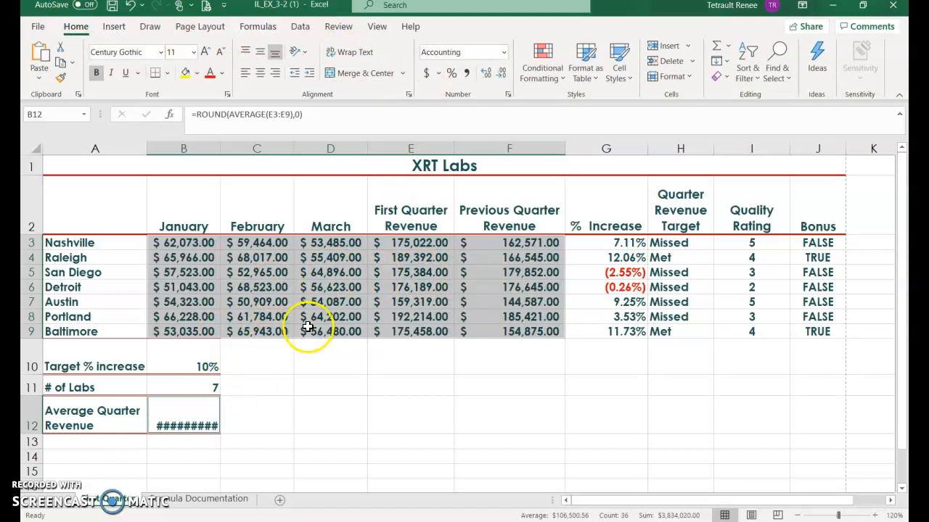
left_click(502, 76)
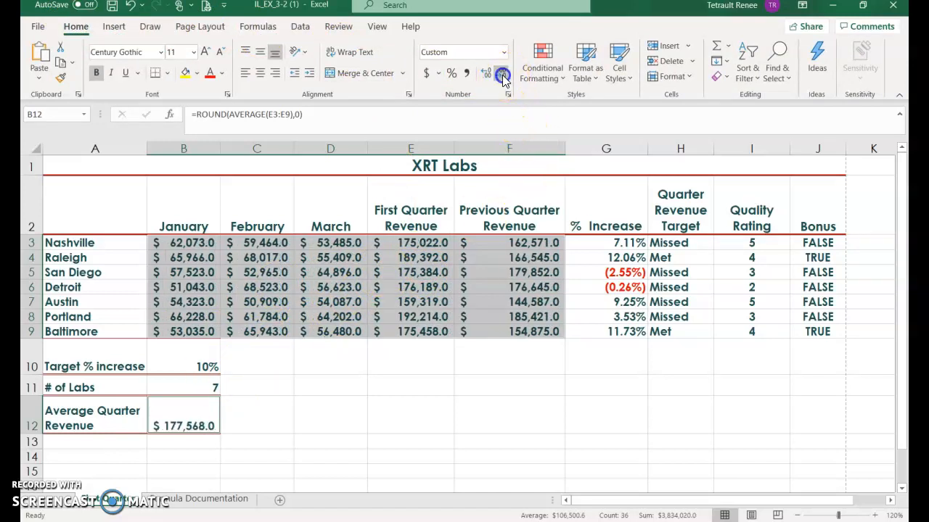
left_click(502, 76)
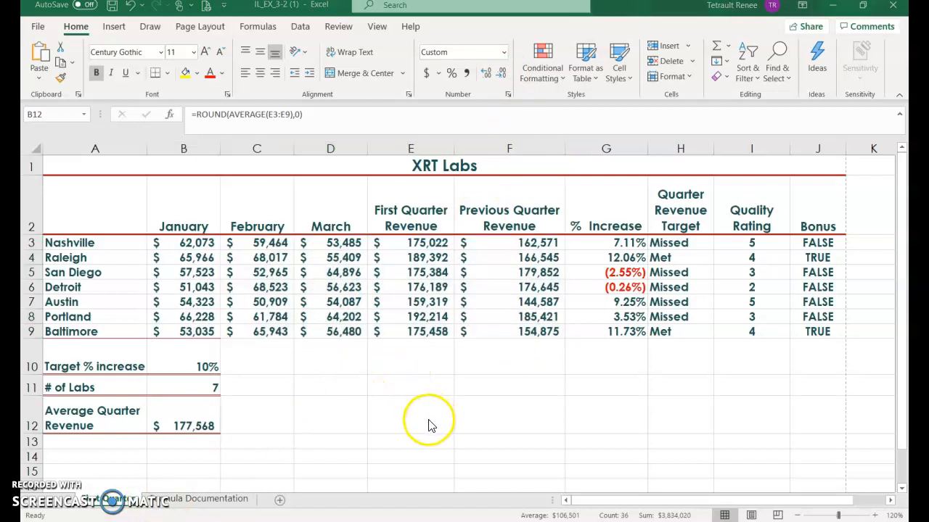
mouse_move(331, 380)
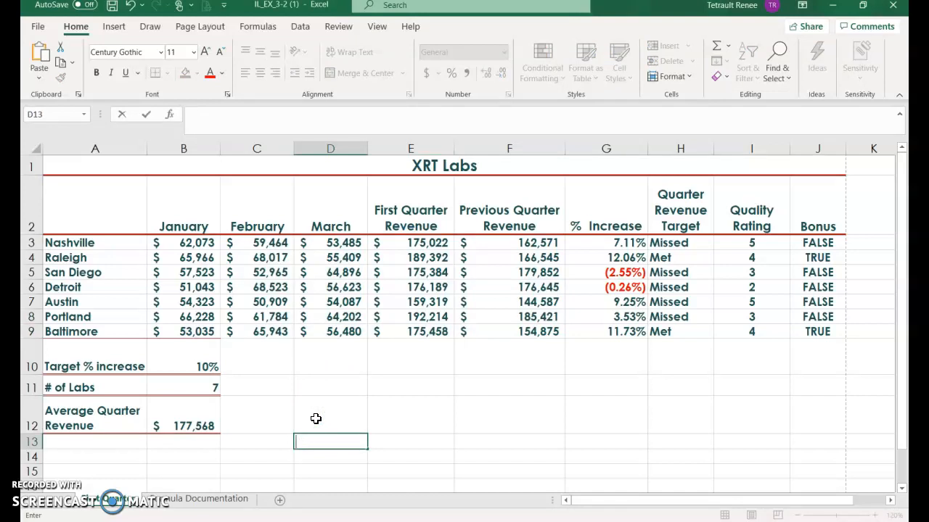
- Label row 12 'Report Date' and bring up the Date & Time function list for cell E12
type("Report Date")
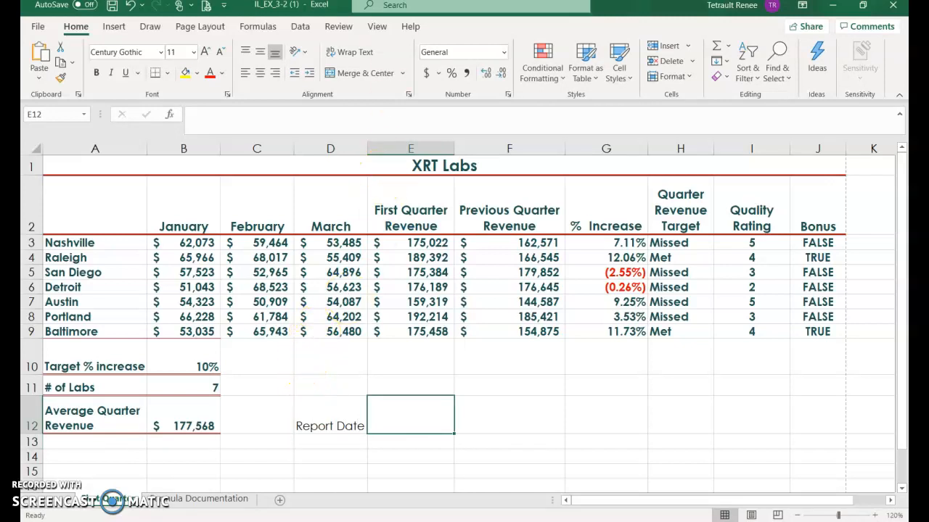
left_click(232, 61)
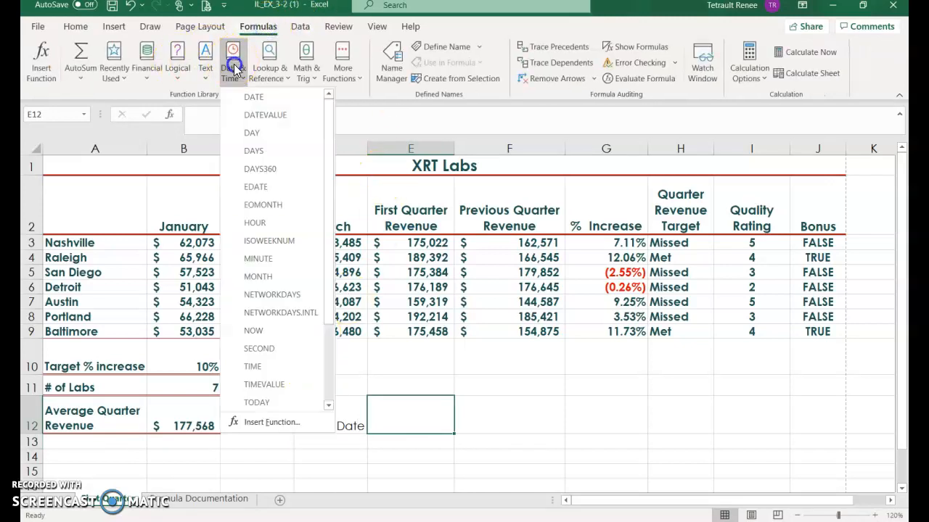
left_click(255, 404)
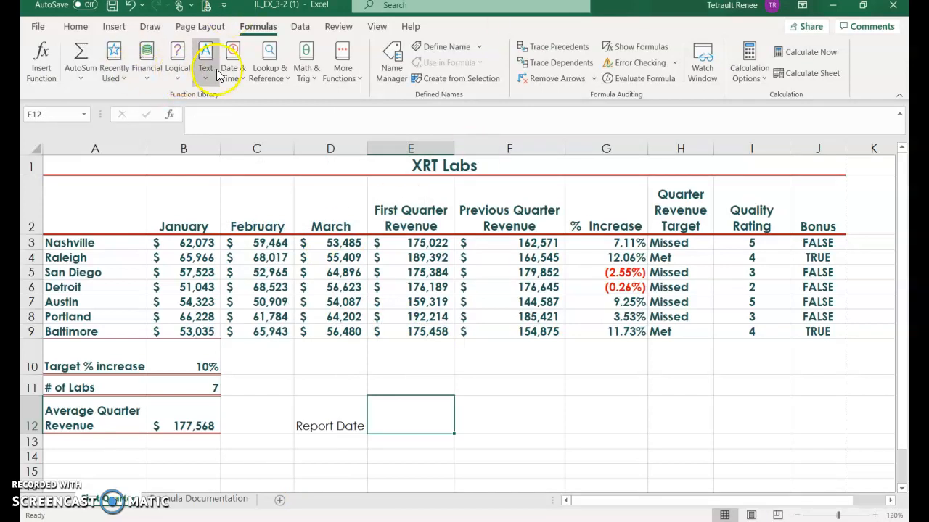
- Fill E12 with DATE(2021,4,3) so it shows 4/3/2021 beside the Report Date label
left_click(229, 59)
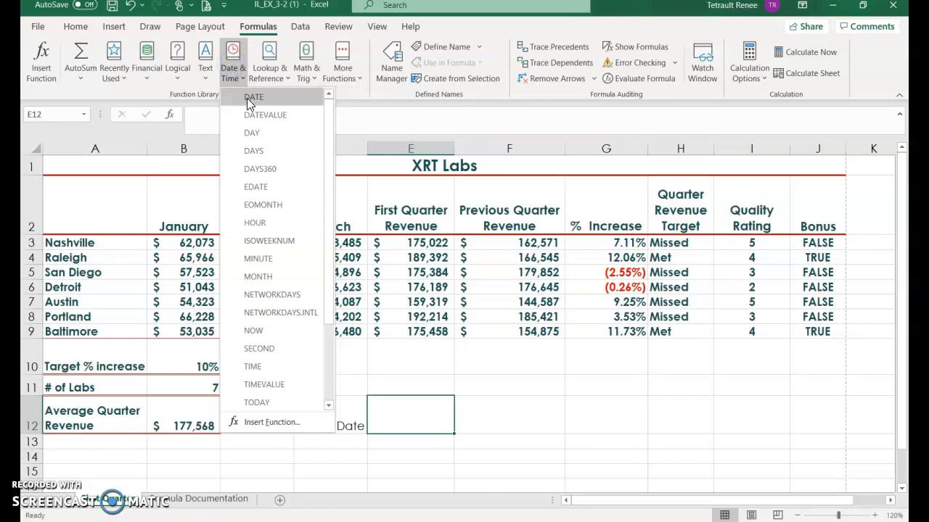
left_click(253, 95)
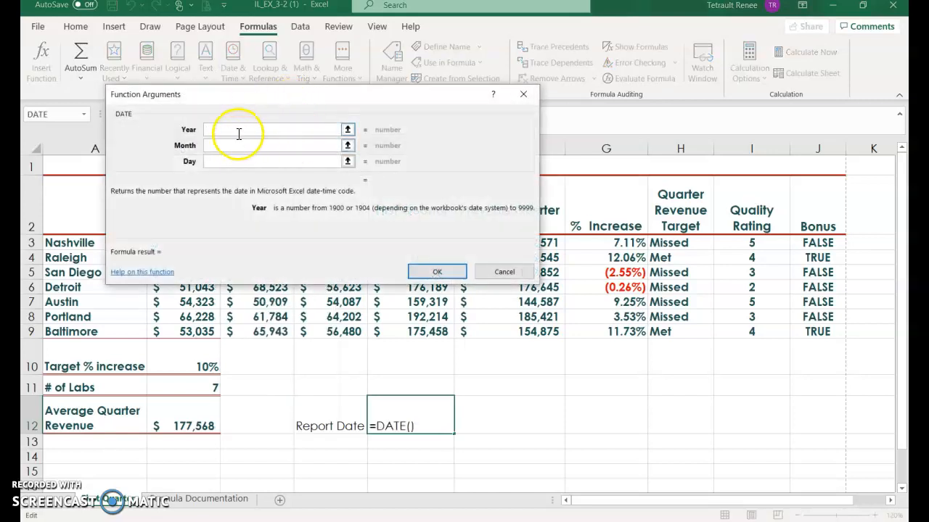
type("2021")
left_click(272, 145)
type("4")
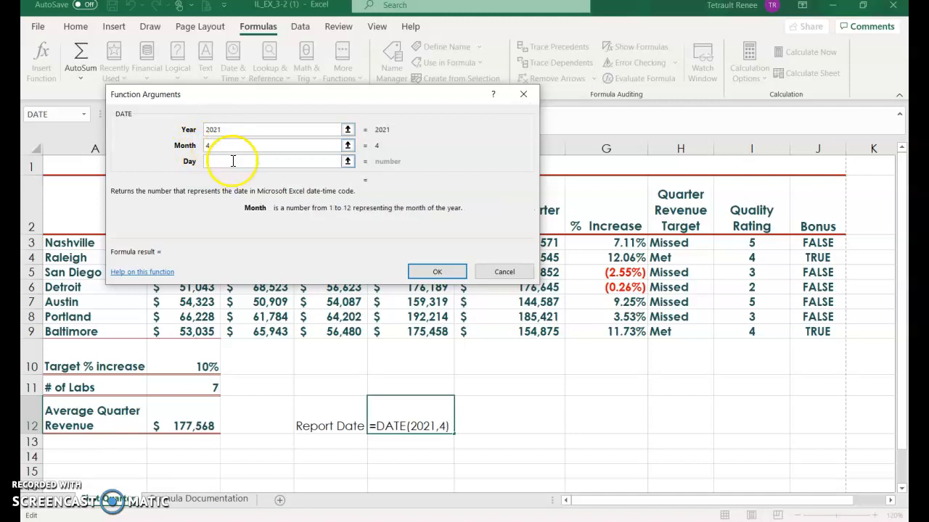
type("3")
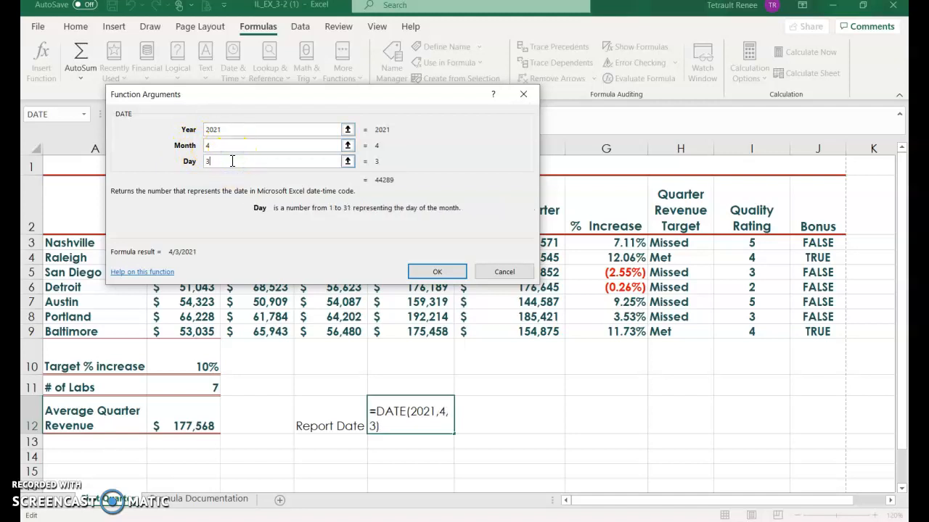
left_click(437, 271)
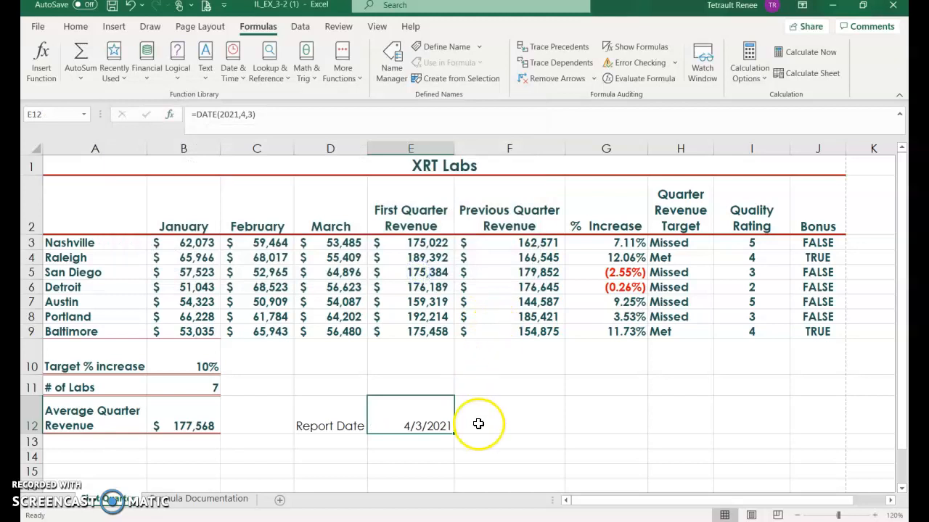
mouse_move(472, 417)
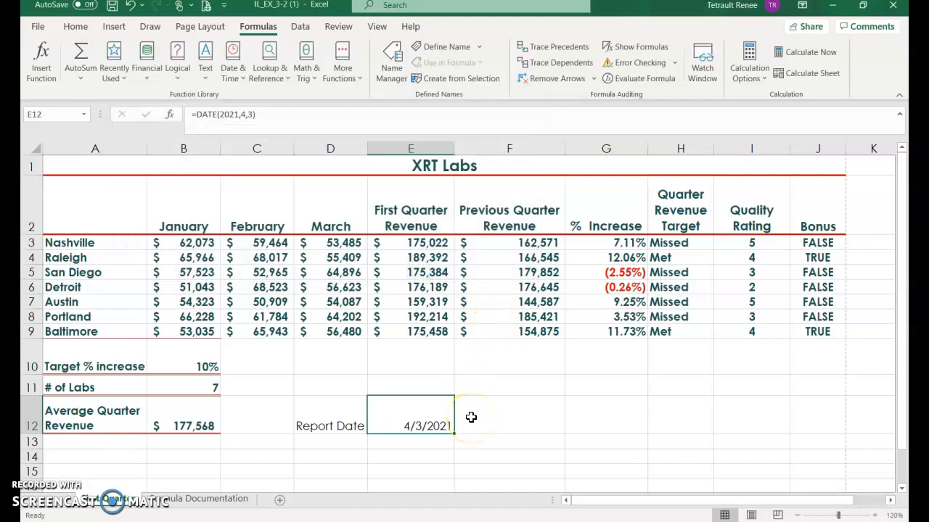
mouse_move(461, 367)
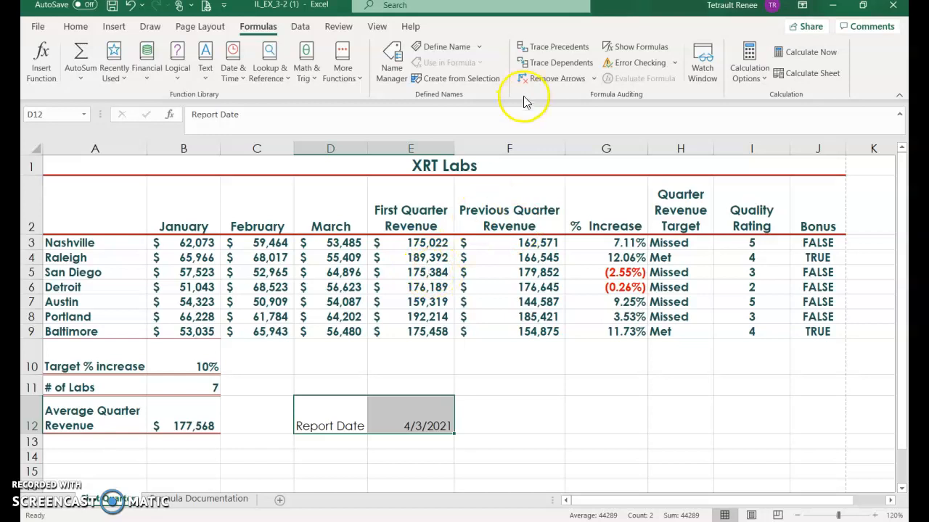
- Bring up the cell style gallery to give D12:E12 a dark Accent style
left_click(76, 26)
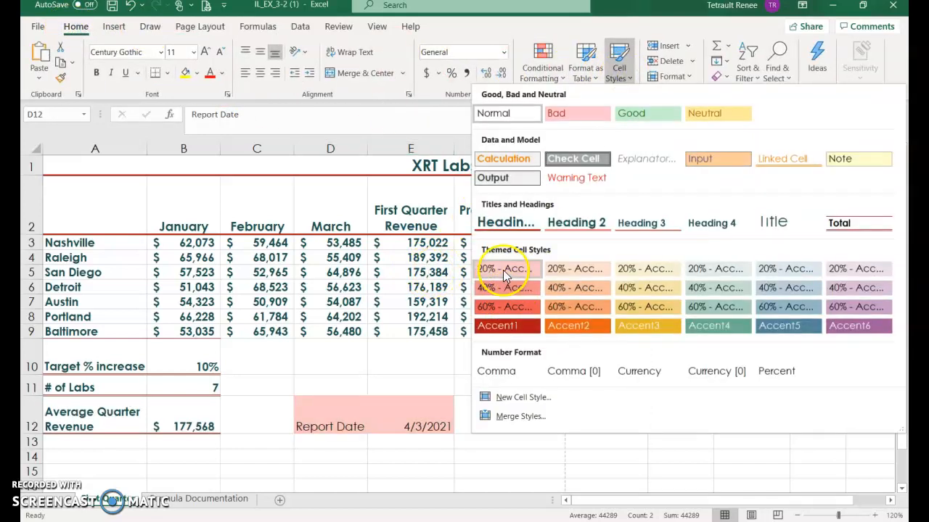
mouse_move(488, 287)
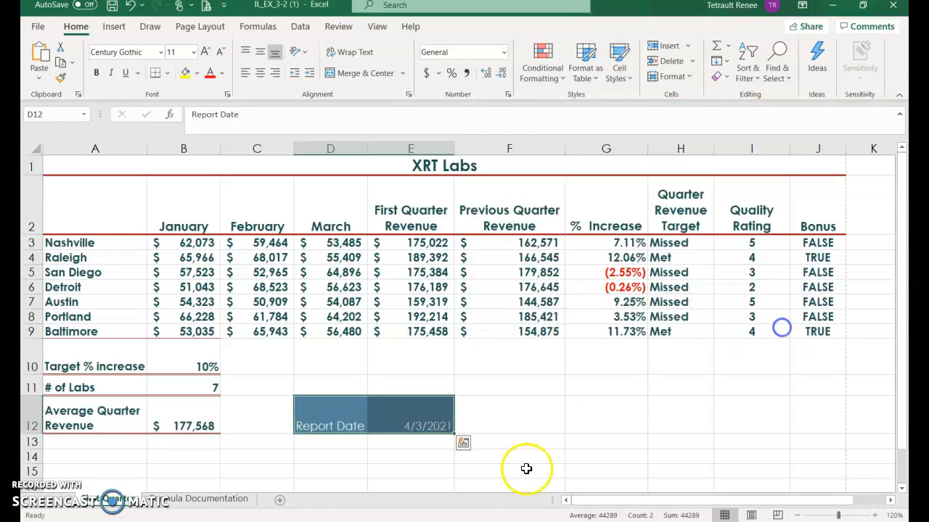
mouse_move(432, 470)
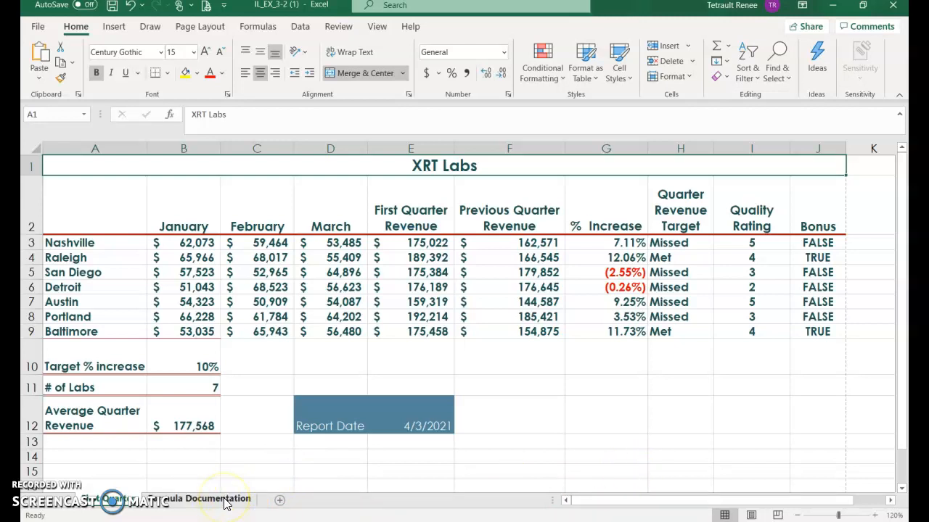
- Insert a blank equation box on the Formula Documentation sheet under the % Increase heading
left_click(210, 499)
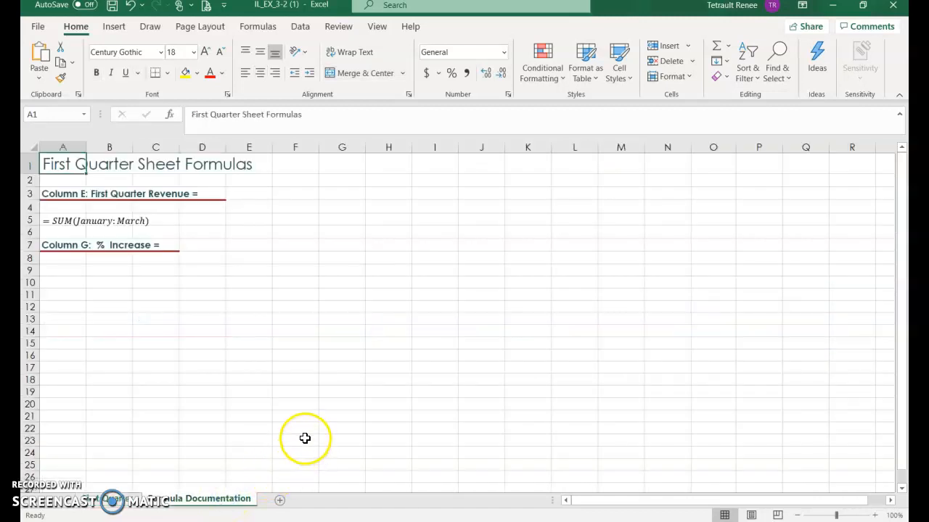
mouse_move(56, 278)
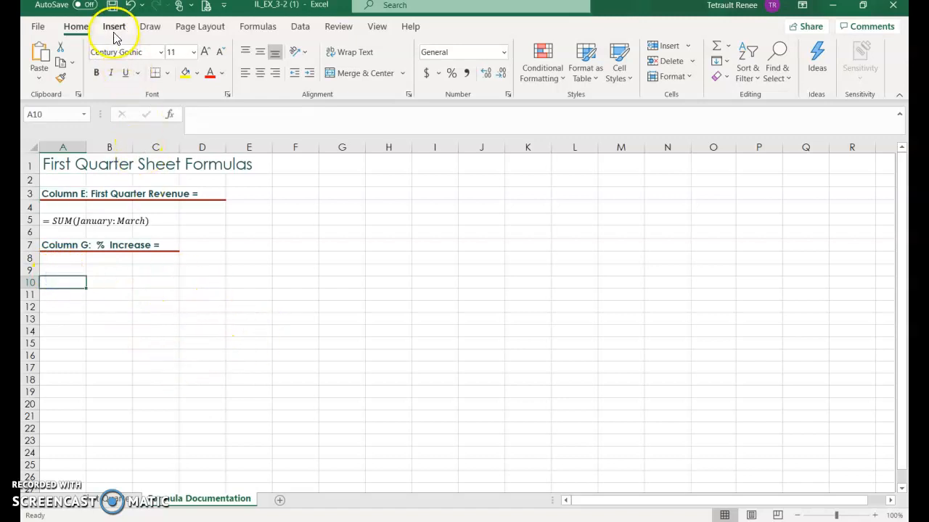
left_click(113, 26)
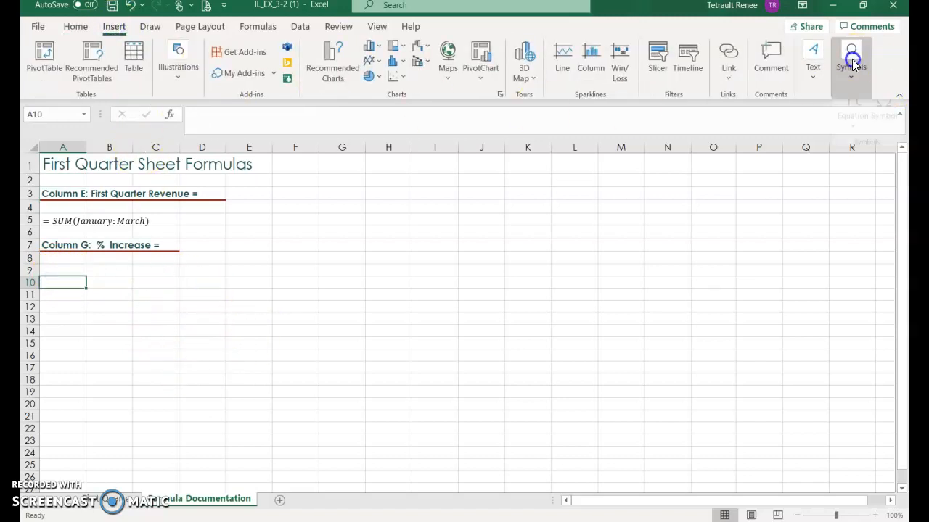
left_click(852, 61)
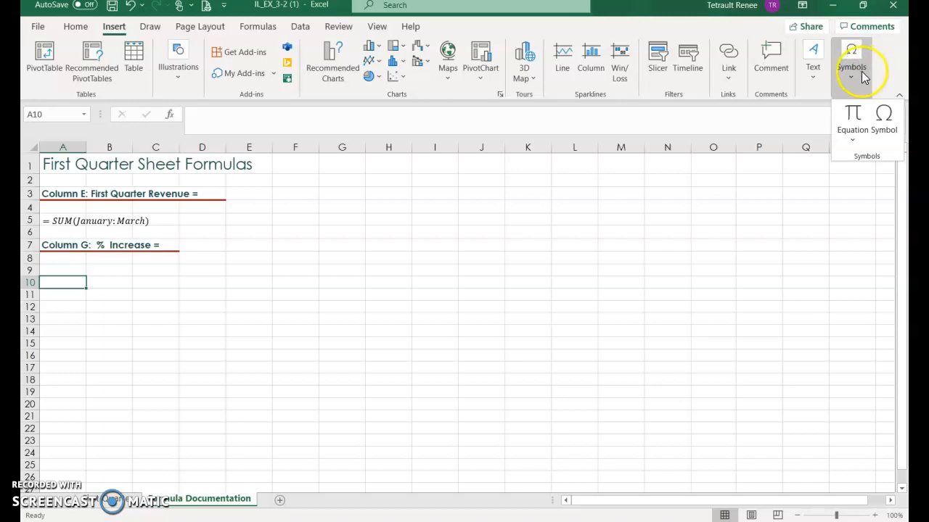
left_click(851, 116)
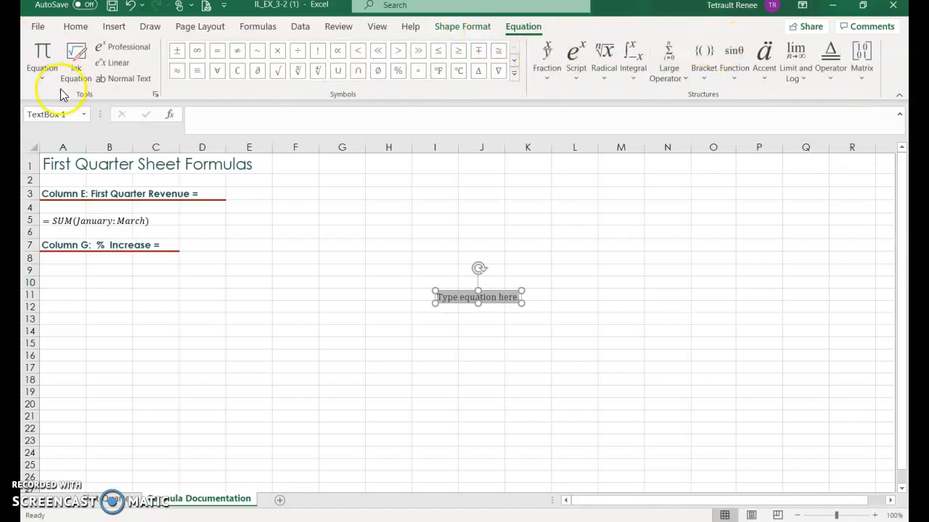
mouse_move(545, 58)
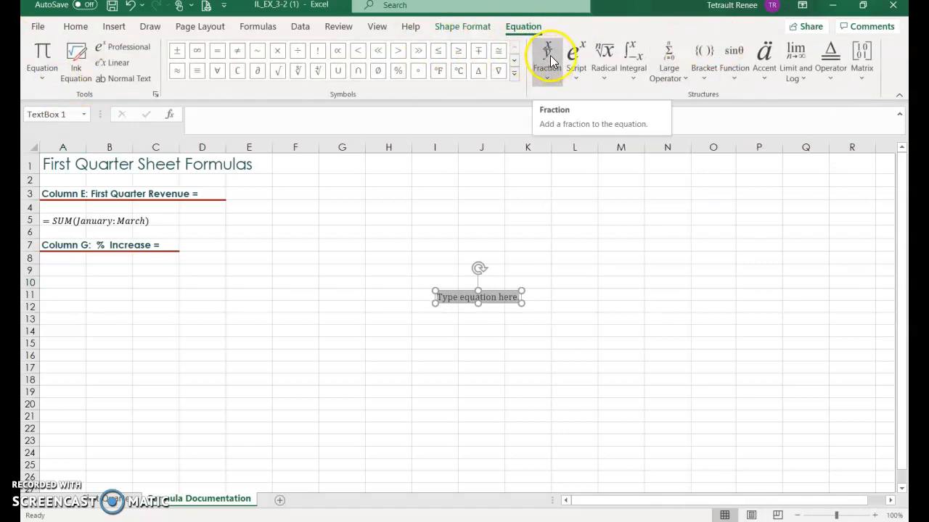
- Build a stacked fraction: First Quarter Revenue − Previous Quarter Revenue over Previous Quarter Revenue
left_click(545, 58)
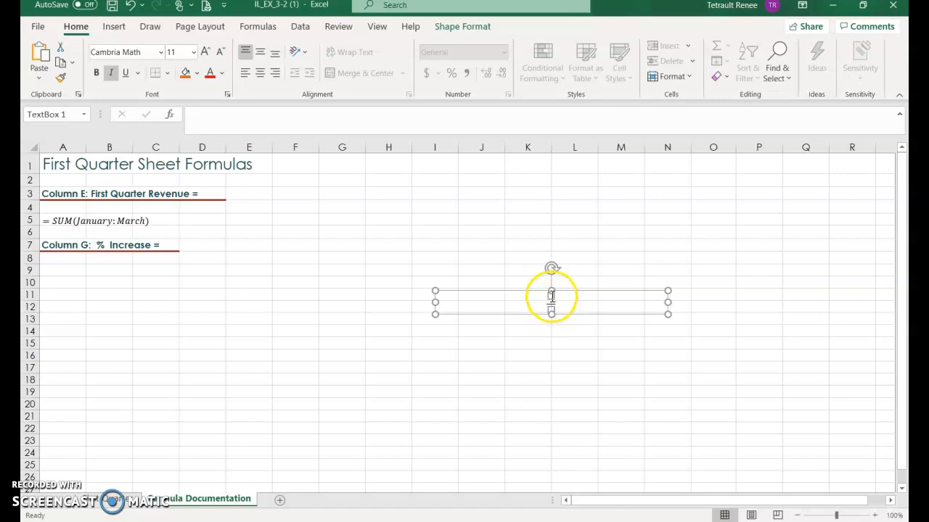
left_click(551, 297)
type("(First Quarter Revenue − Previoius Quarter Revenue)/Previous Quarter Revenue")
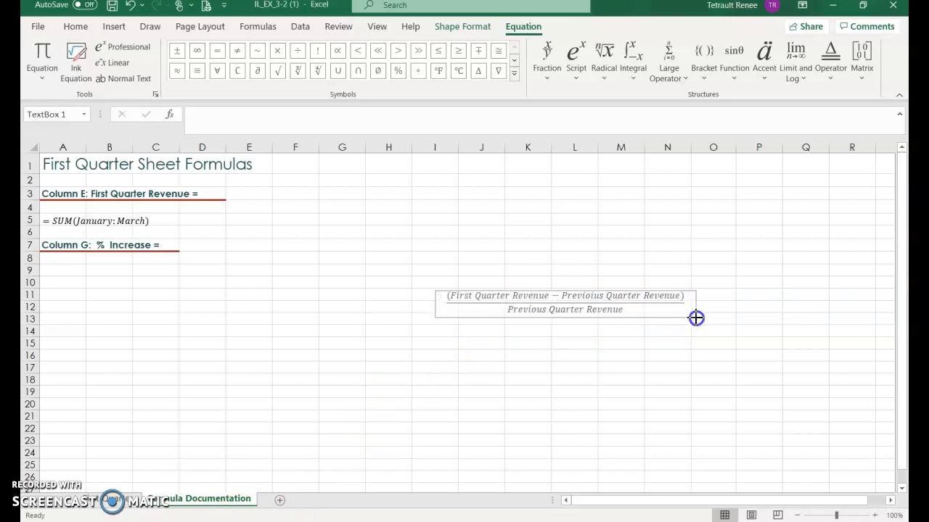
left_click(565, 309)
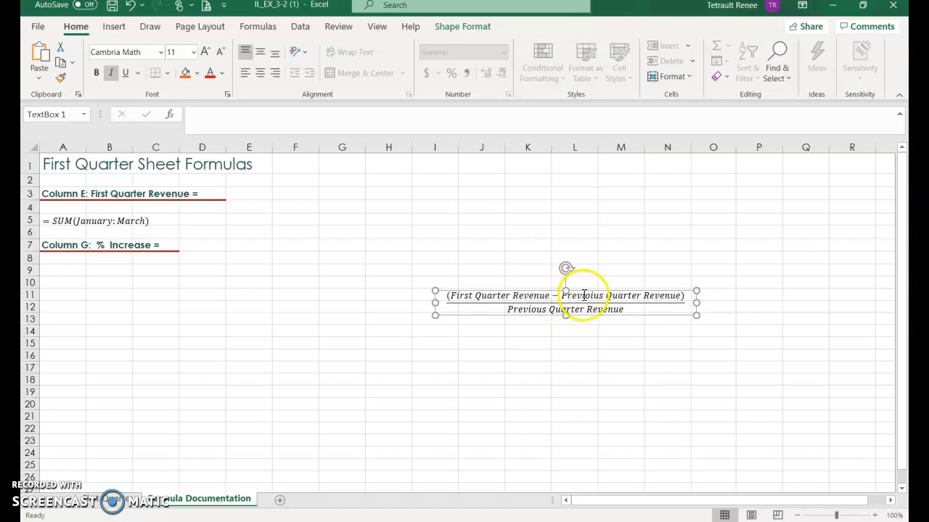
left_click(584, 296)
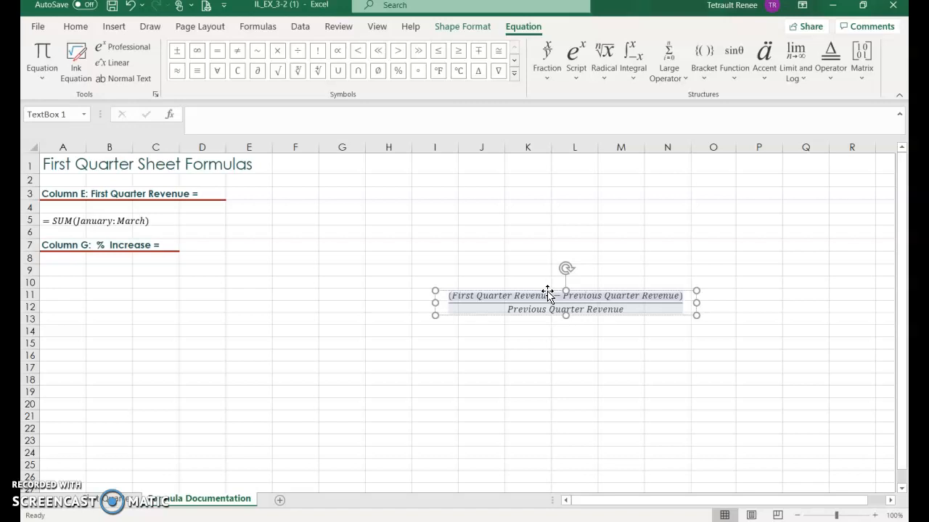
- Move the equation beneath the Column G % Increase heading and deselect it
left_click_drag(564, 303, 168, 281)
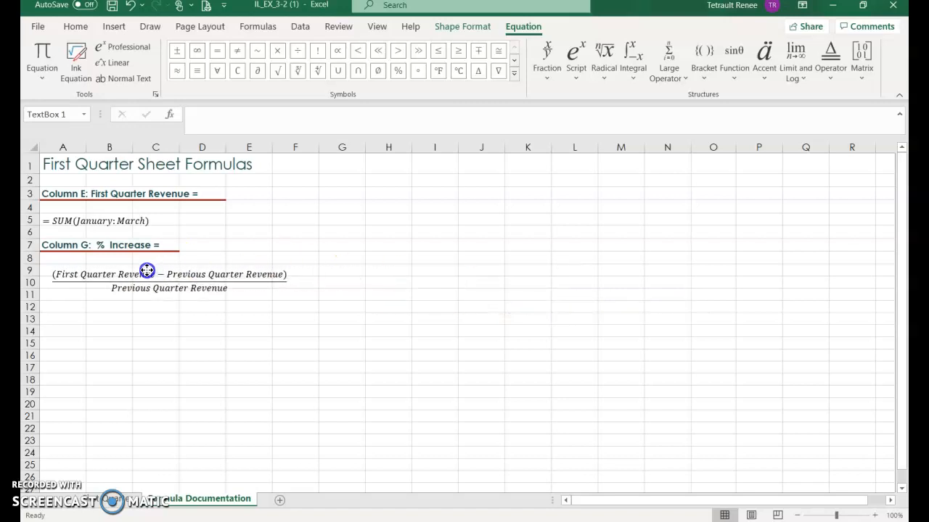
left_click(155, 380)
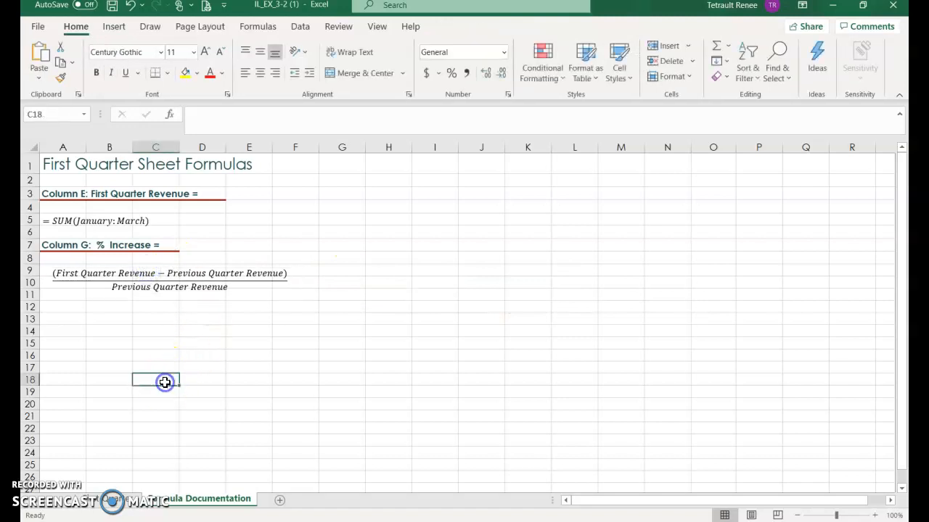
left_click(63, 164)
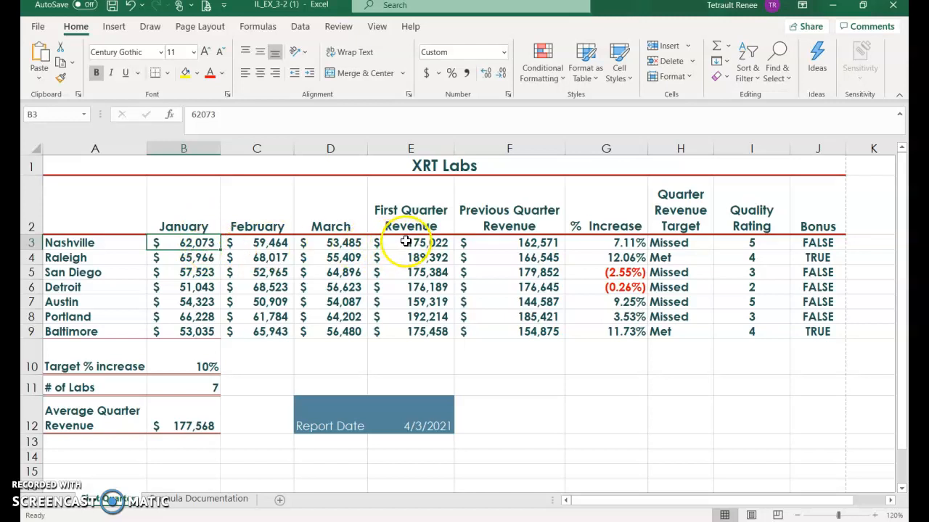
mouse_move(438, 241)
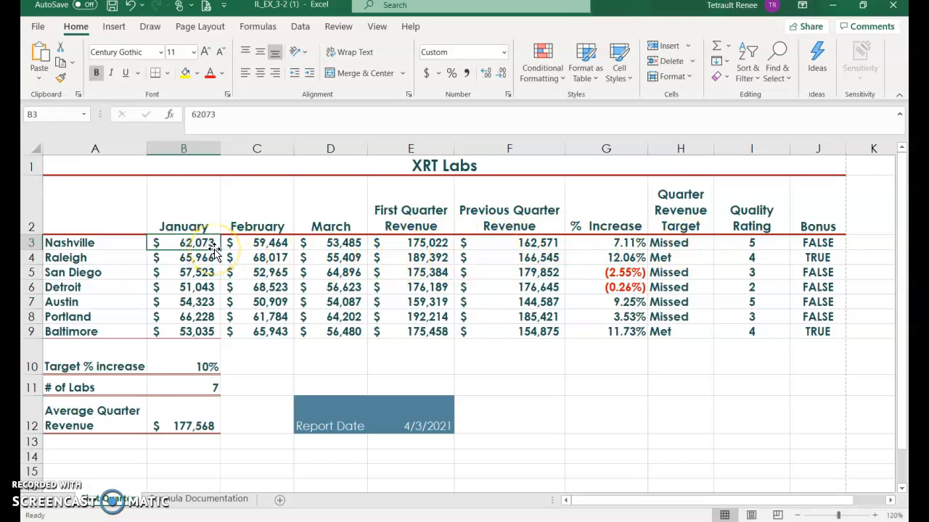
mouse_move(287, 295)
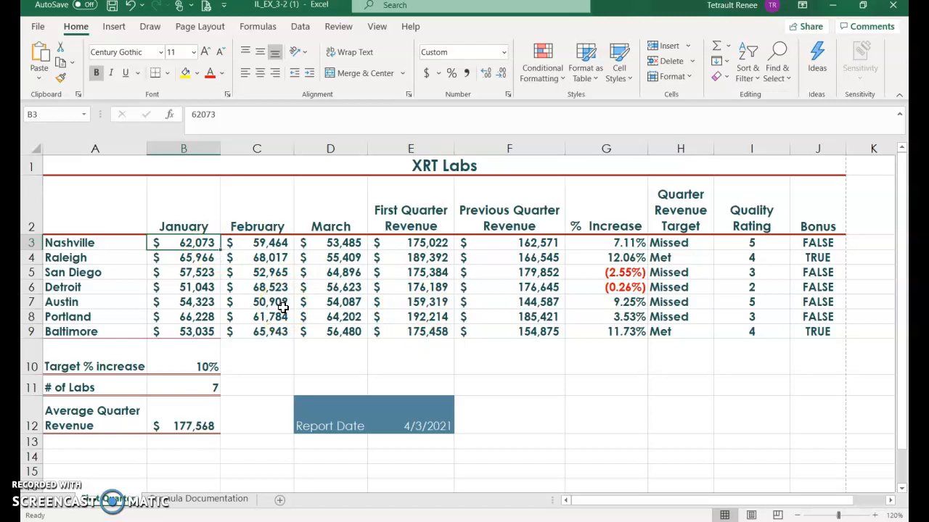
- Enter 72000 as Nashville's January revenue in cell B3, replacing 62,073
type("7")
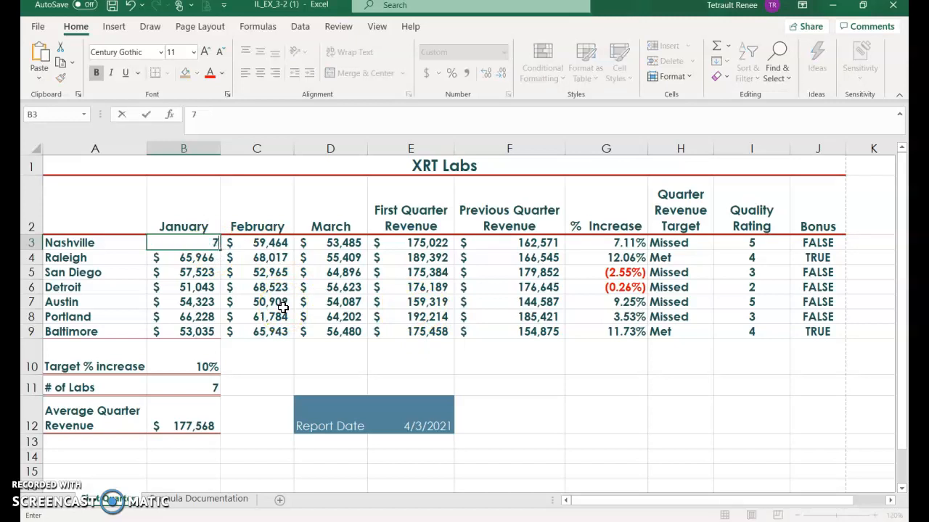
type("2000")
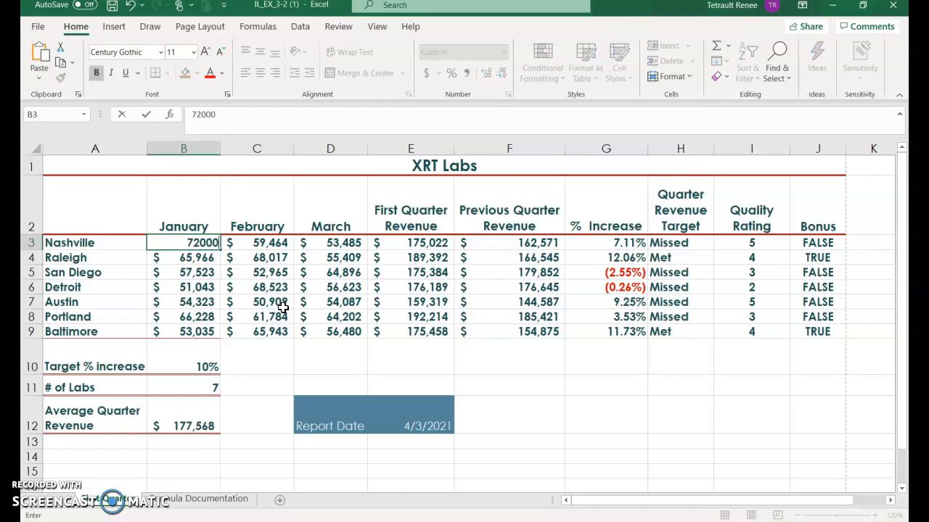